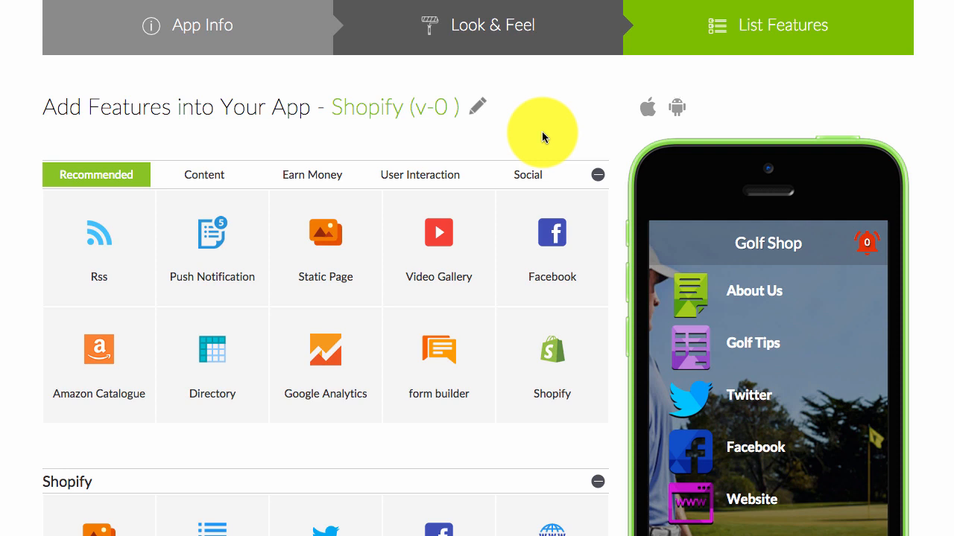
mouse_move(611, 129)
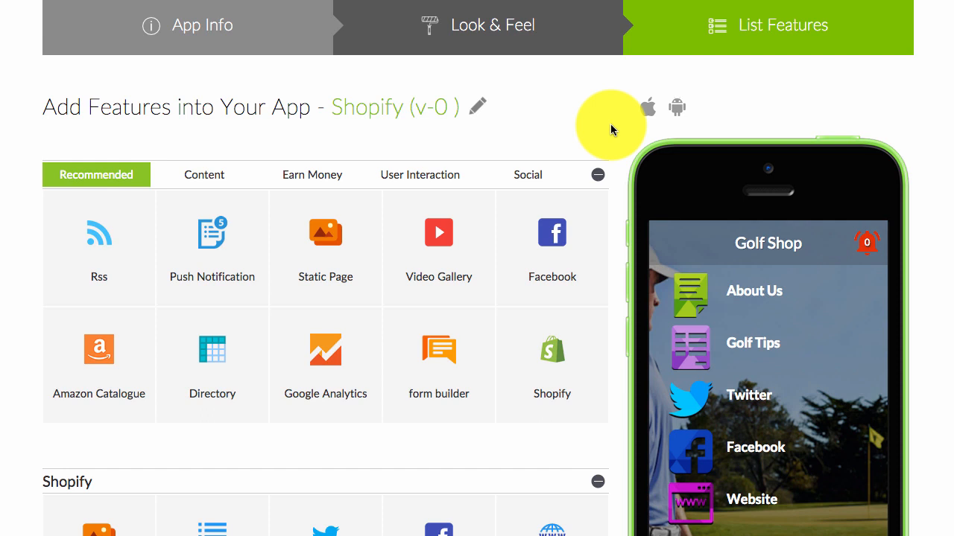
mouse_move(579, 96)
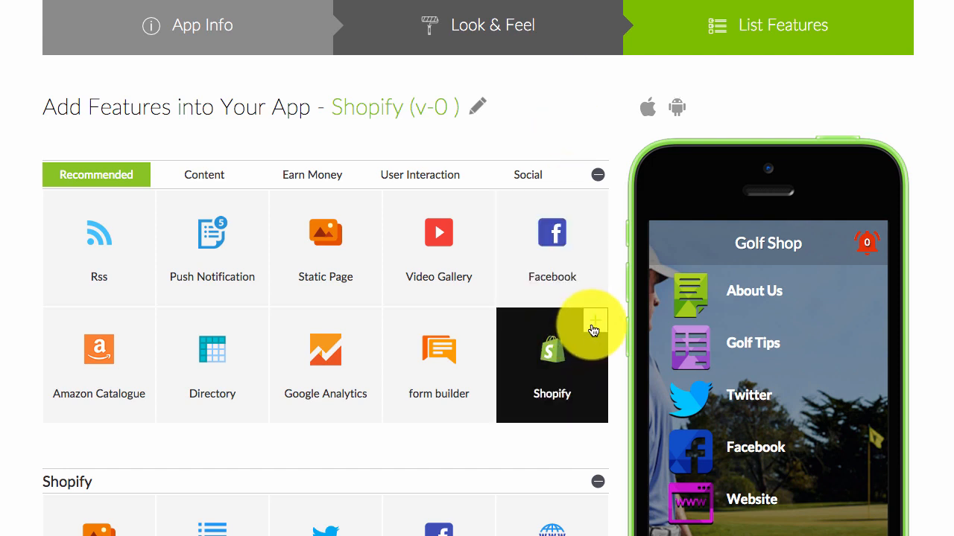
Add a Shopify feature to the Golf Shop app and open its empty store settings form
left_click(551, 364)
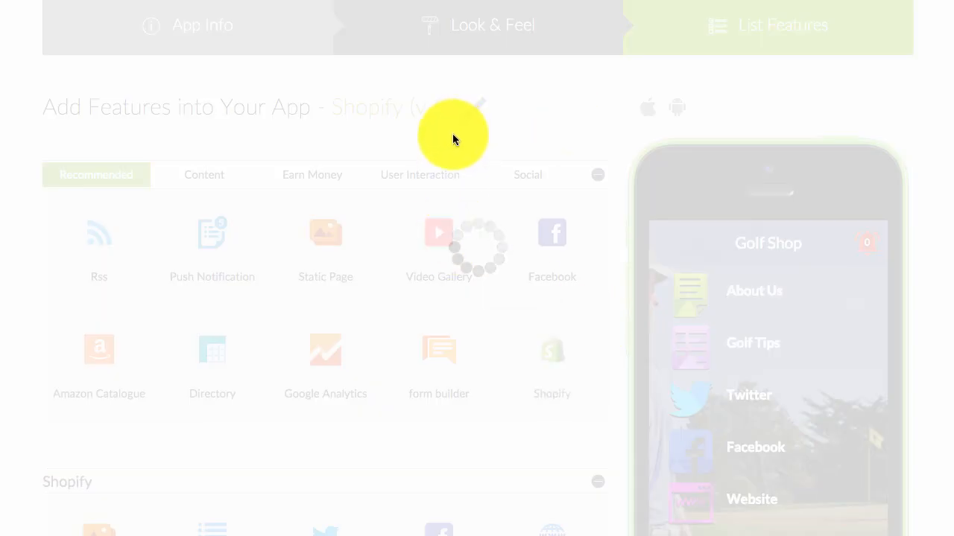
mouse_move(447, 142)
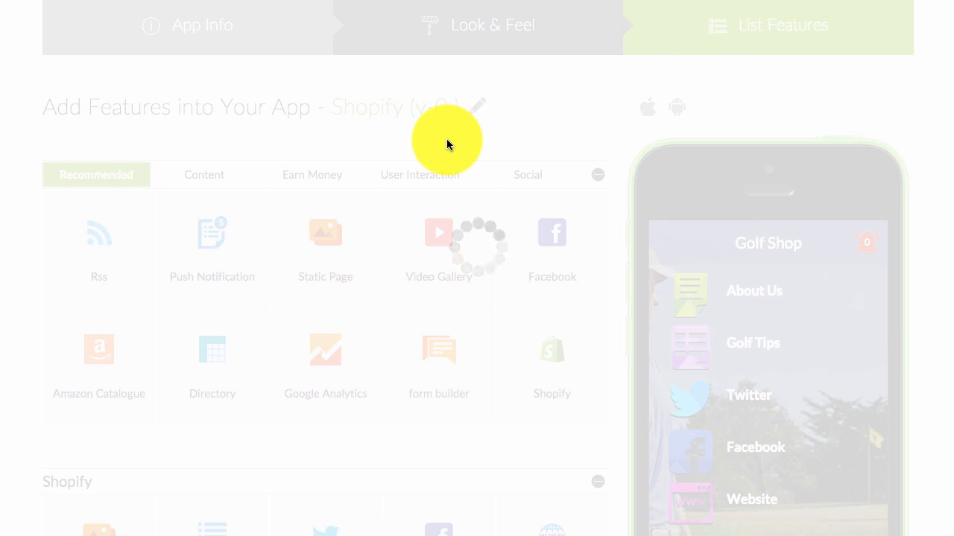
scroll("down", 3)
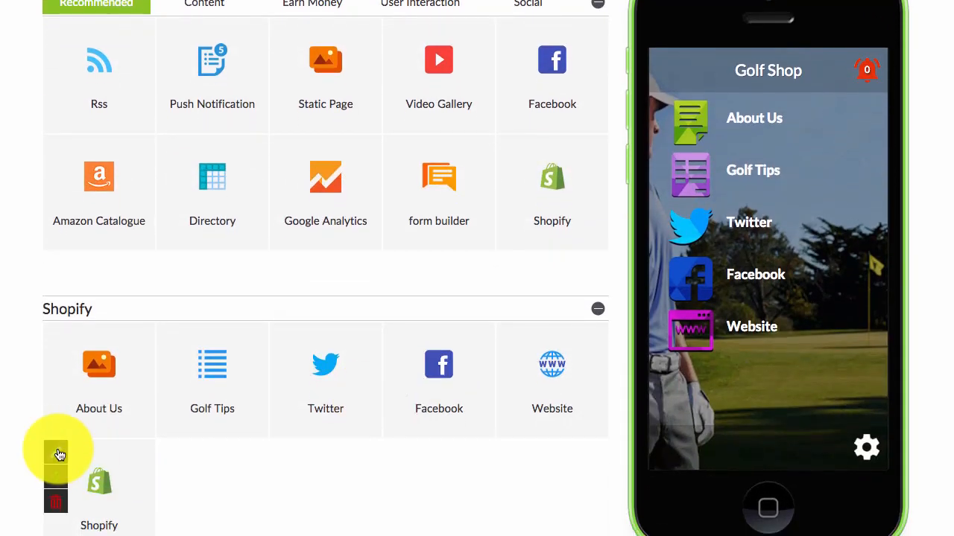
left_click(99, 488)
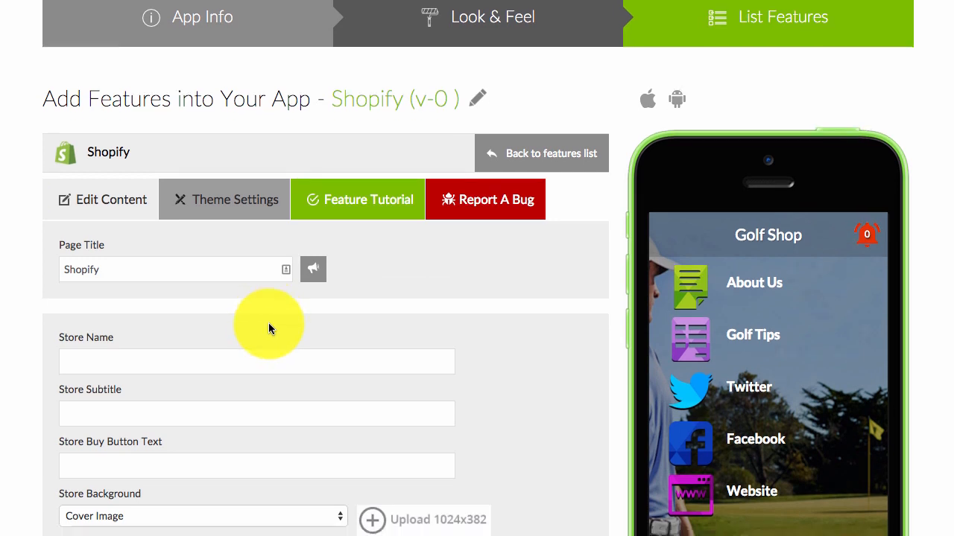
scroll("down", 3)
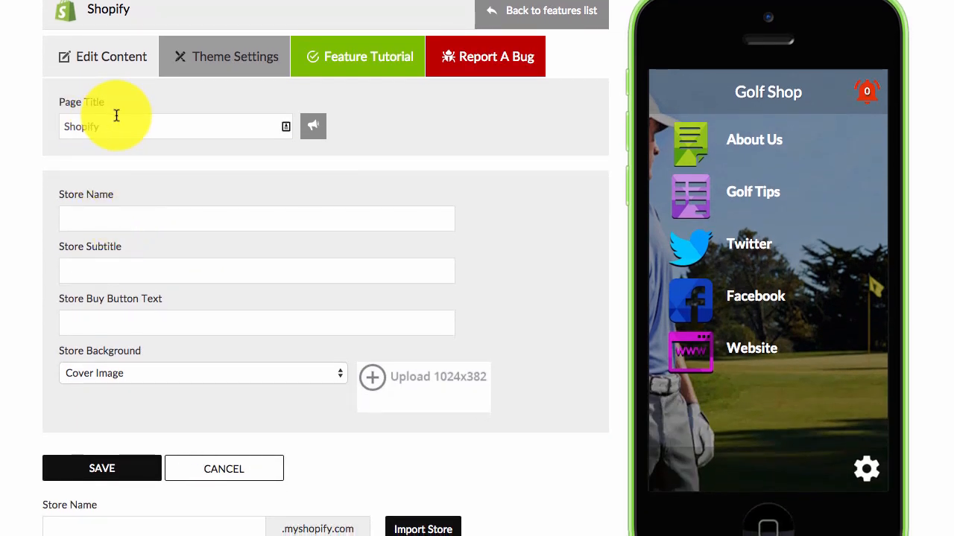
mouse_move(199, 149)
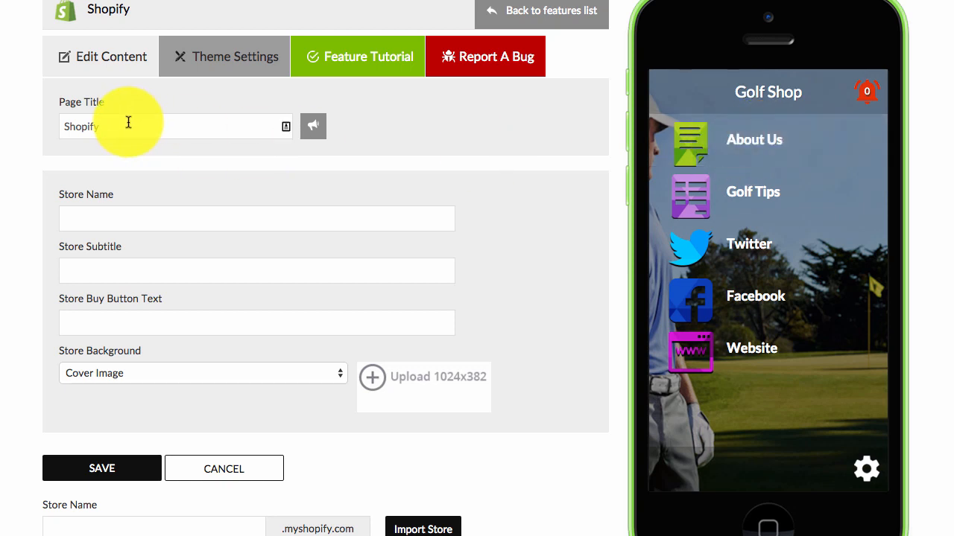
mouse_move(88, 247)
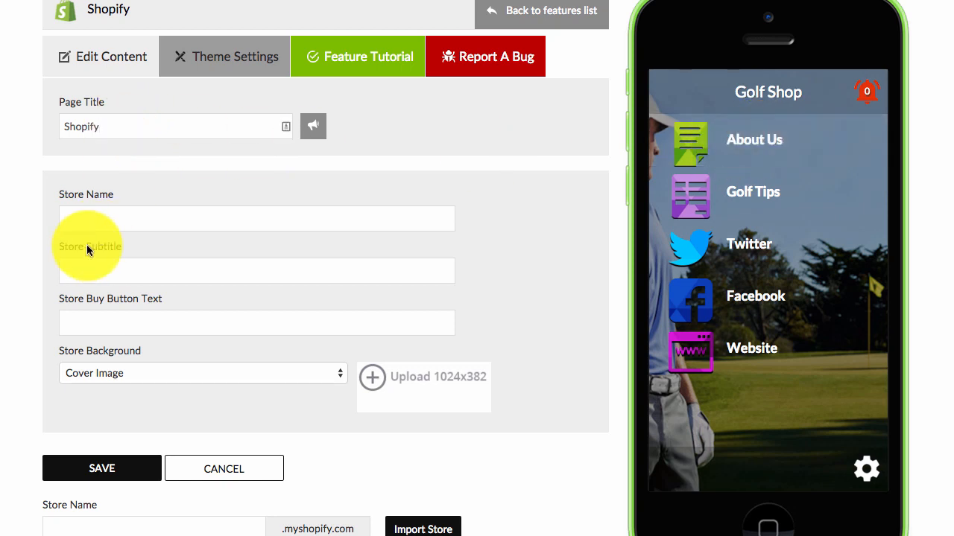
Enter store name Golf Shop, subtitle 'For all your golfing need', Add To Cart button text, and a cover image
type("Golf Shop")
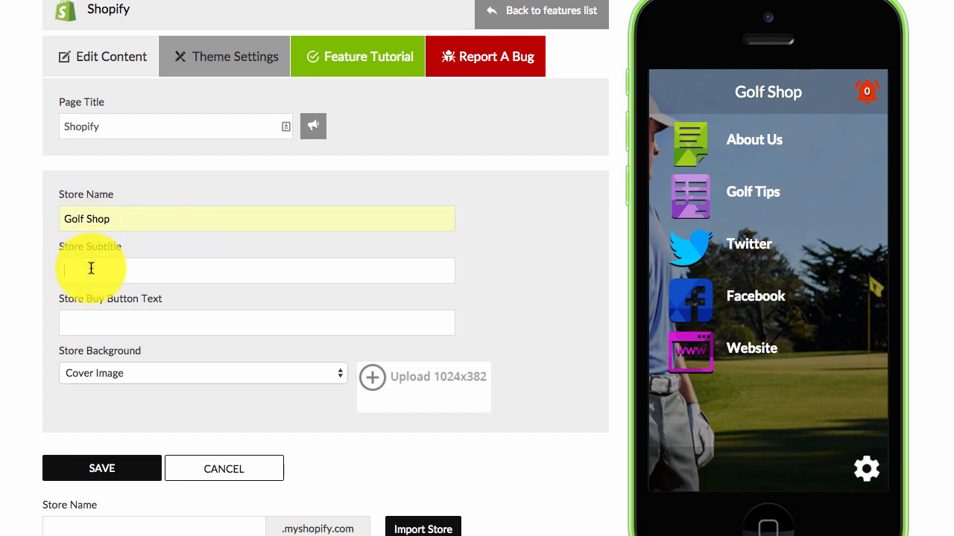
type("For all your golfing need")
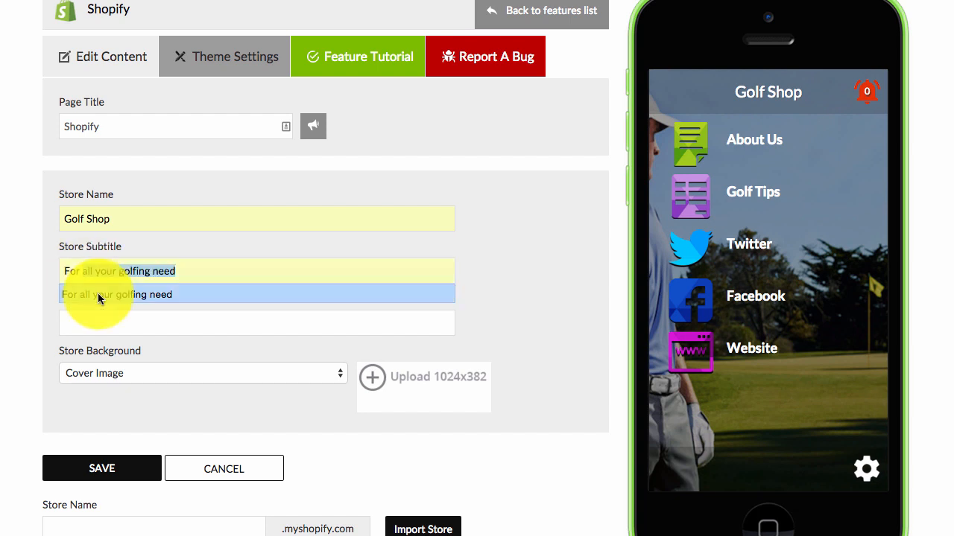
type("Add To Cart")
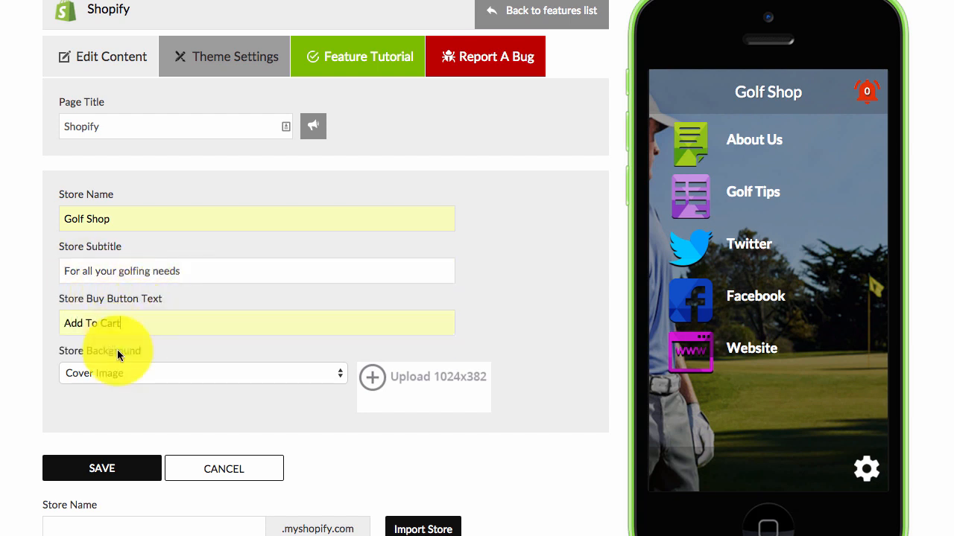
mouse_move(169, 378)
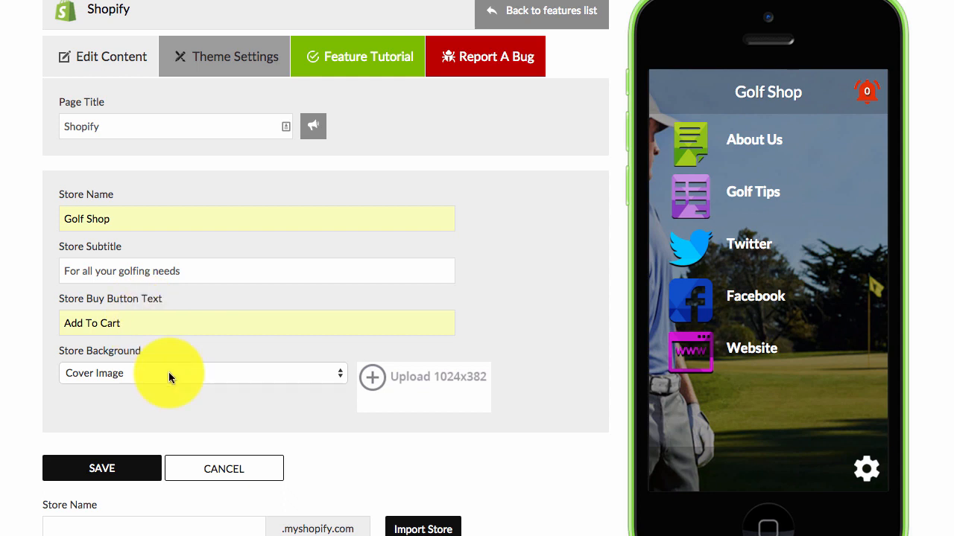
mouse_move(342, 372)
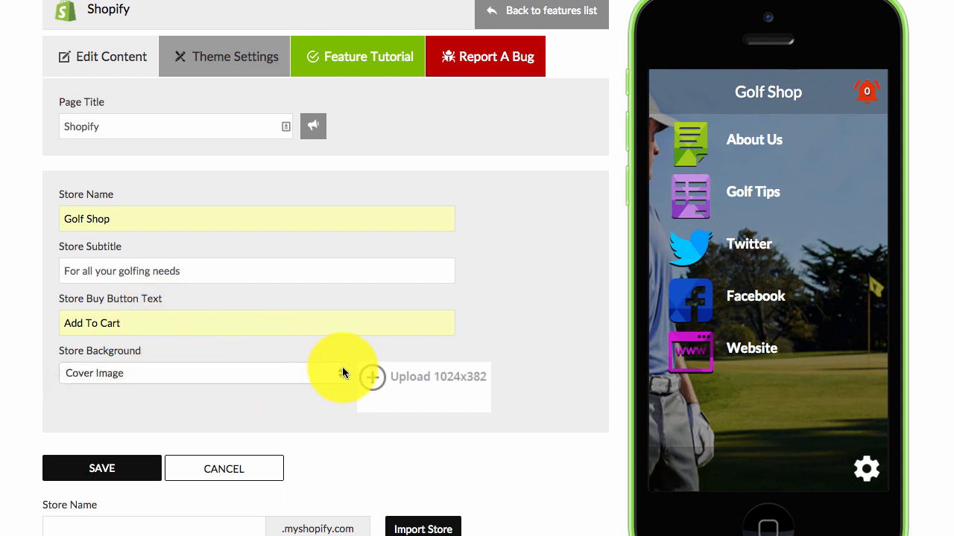
left_click(373, 378)
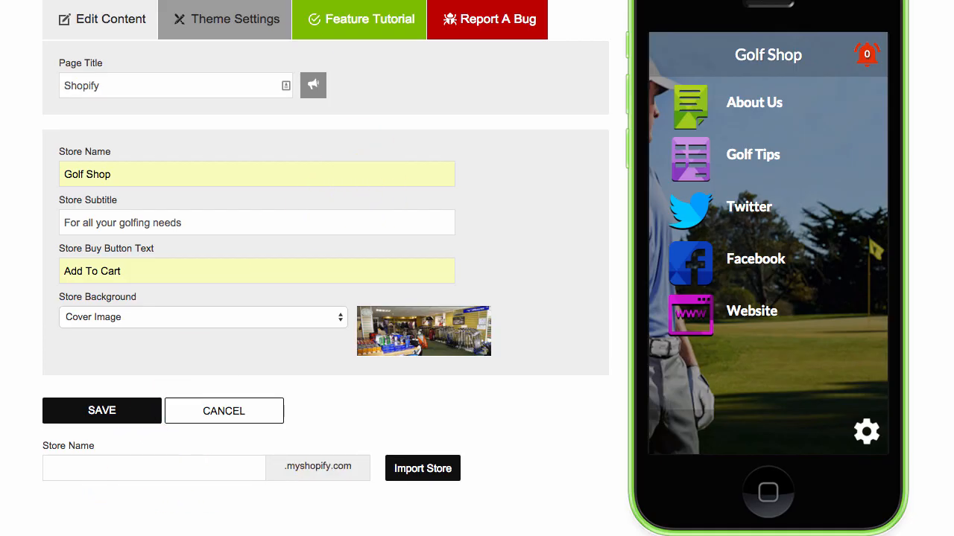
Link golfshopstore.myshopify.com and start importing it to reach the Shopify login
type("golfshopstore")
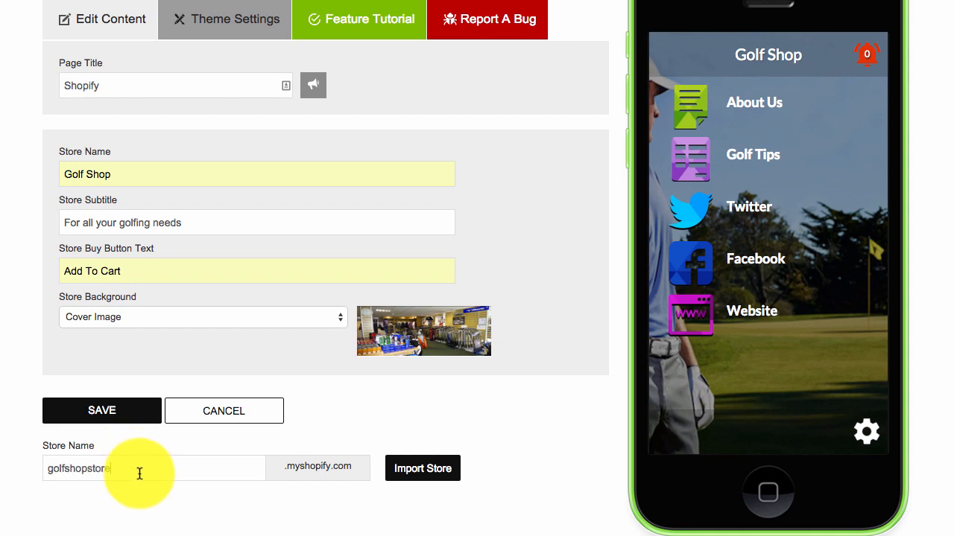
type(".myshopify.com")
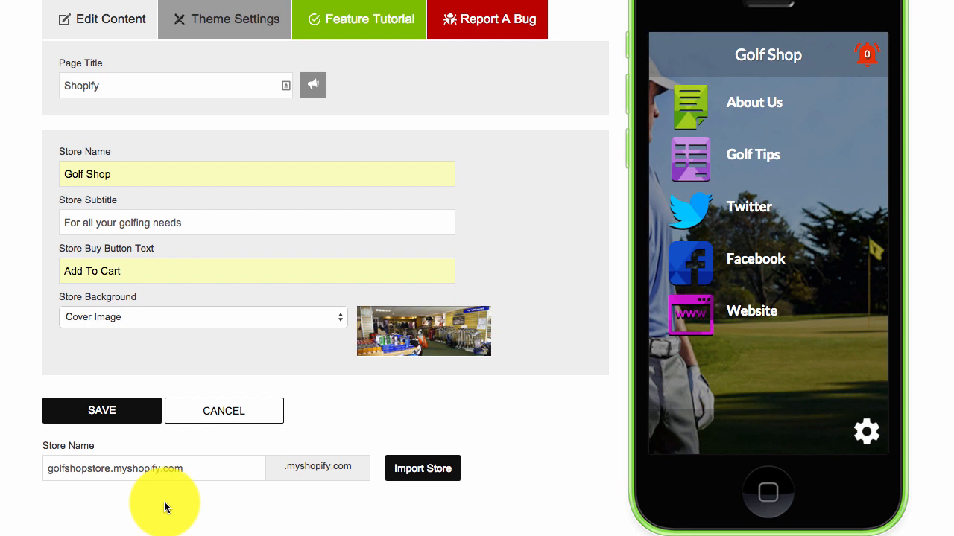
mouse_move(434, 412)
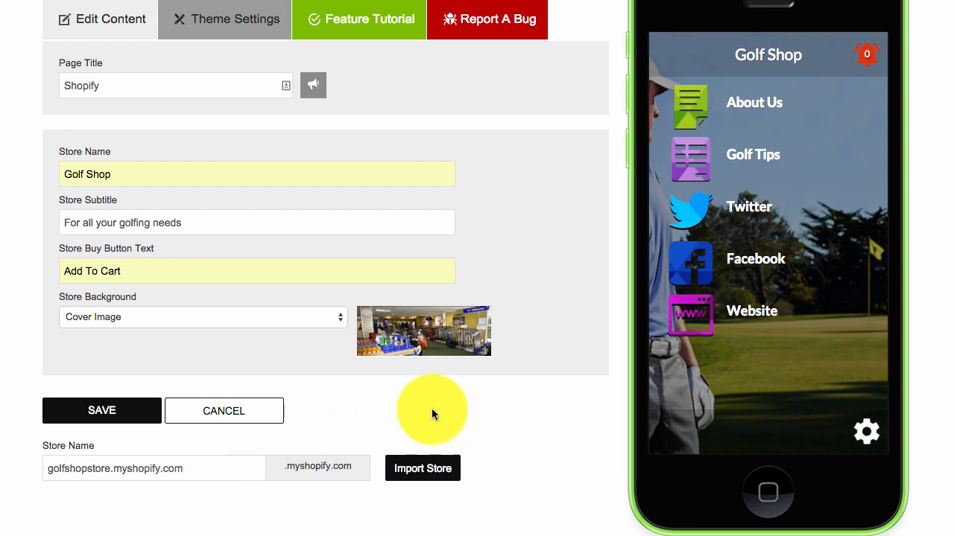
scroll("down", 3)
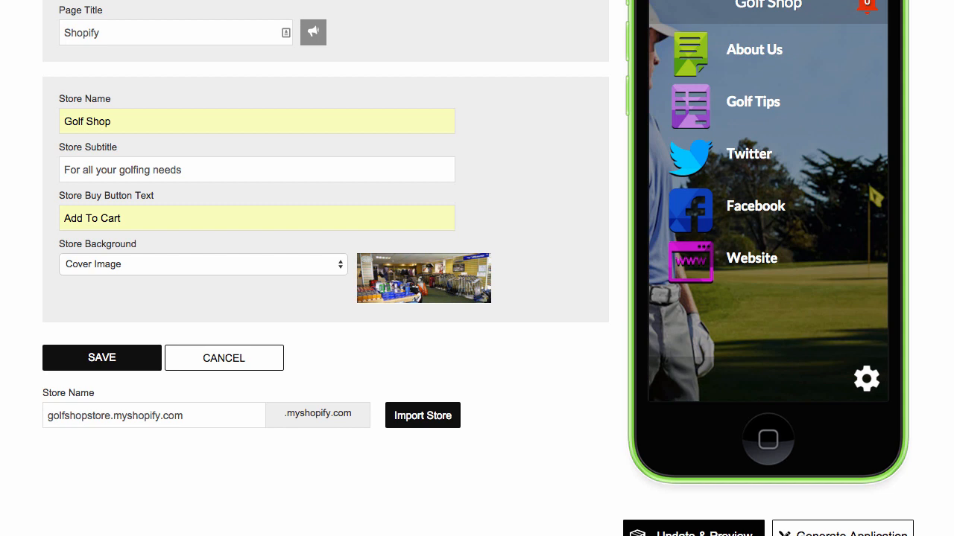
left_click(422, 415)
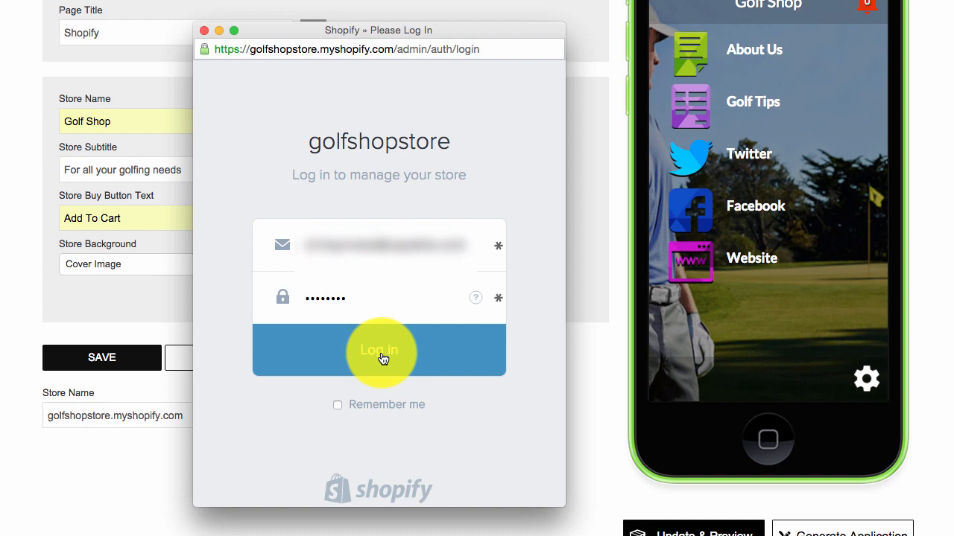
Log in to the store, hide the Frontpage and Golf collections, and save the page
left_click(378, 350)
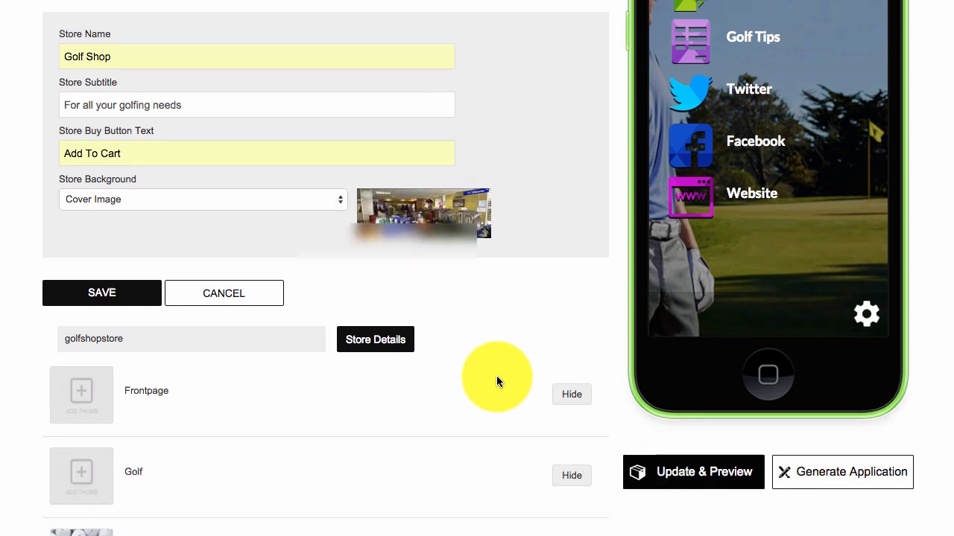
scroll("down", 3)
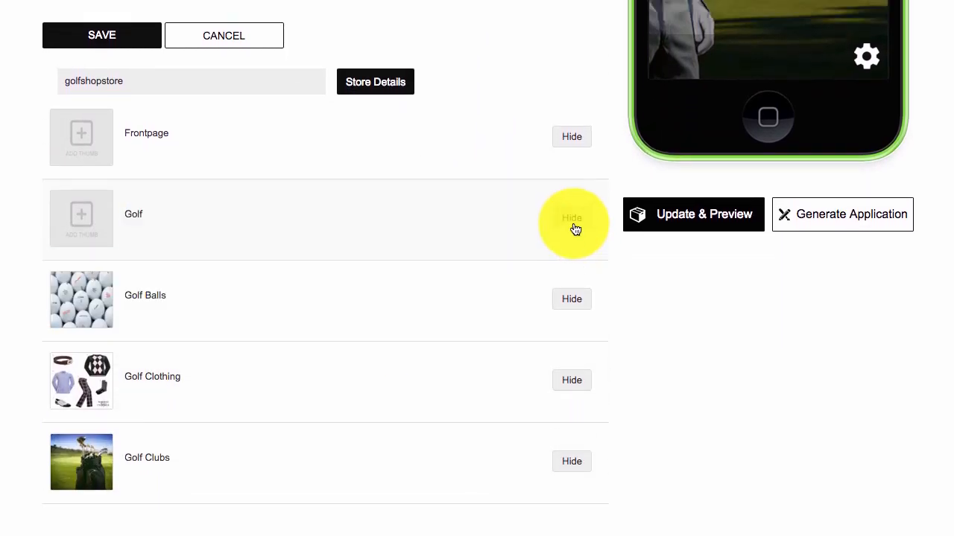
left_click(572, 217)
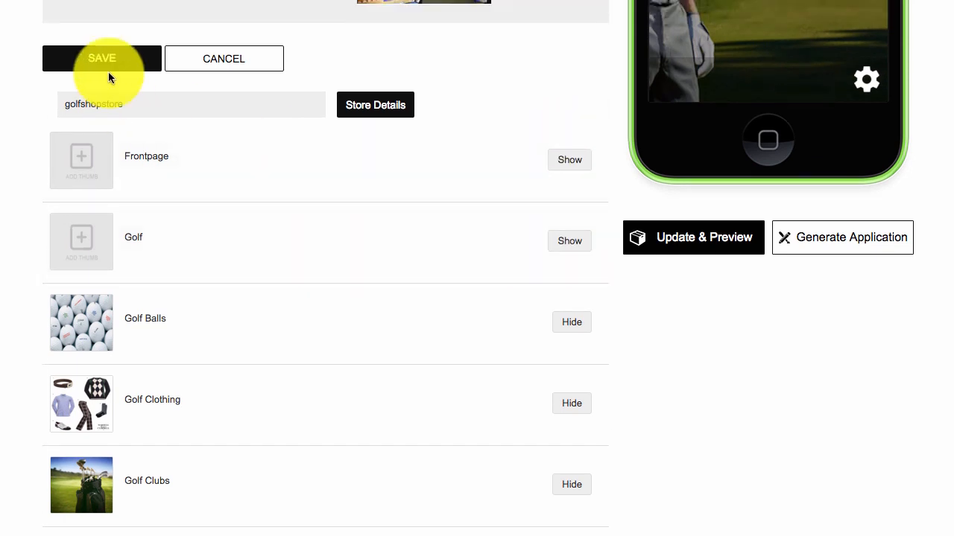
left_click(102, 58)
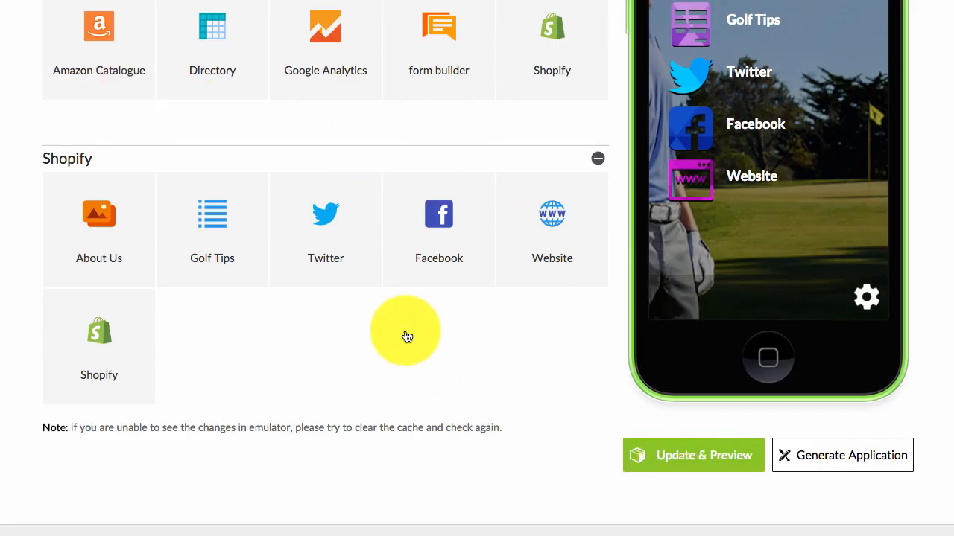
Open the £51.00 Dunlop Tour Golf Balls product in the preview and scroll through its details
scroll("up", 3)
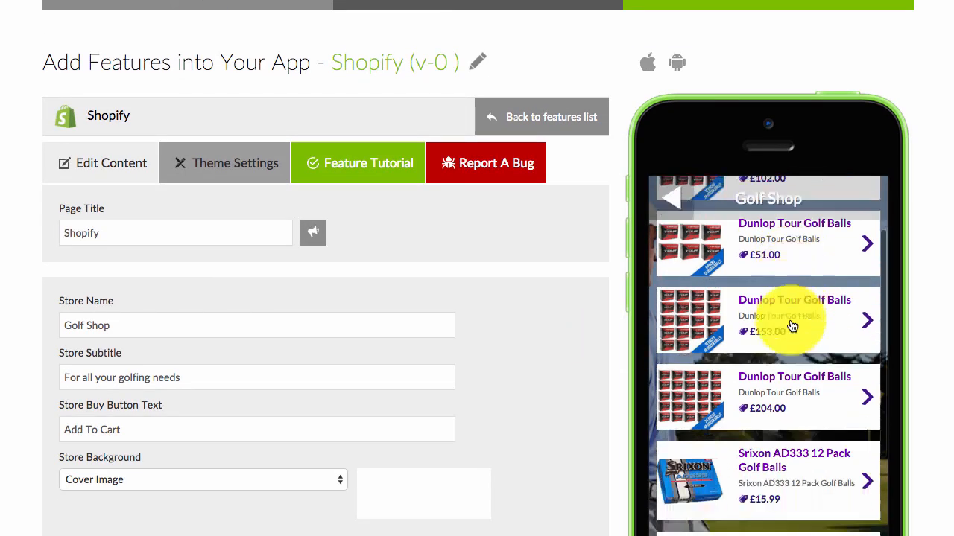
scroll("down", 3)
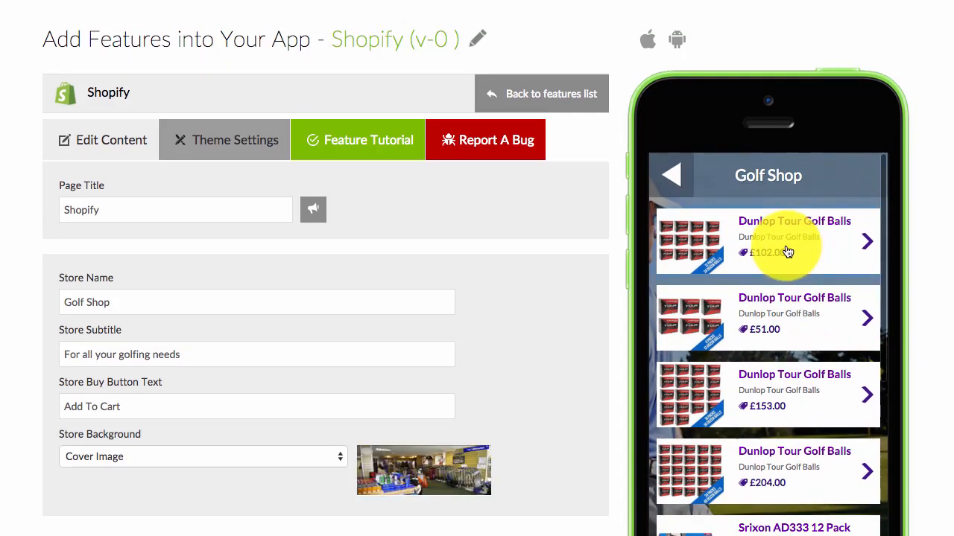
left_click(793, 241)
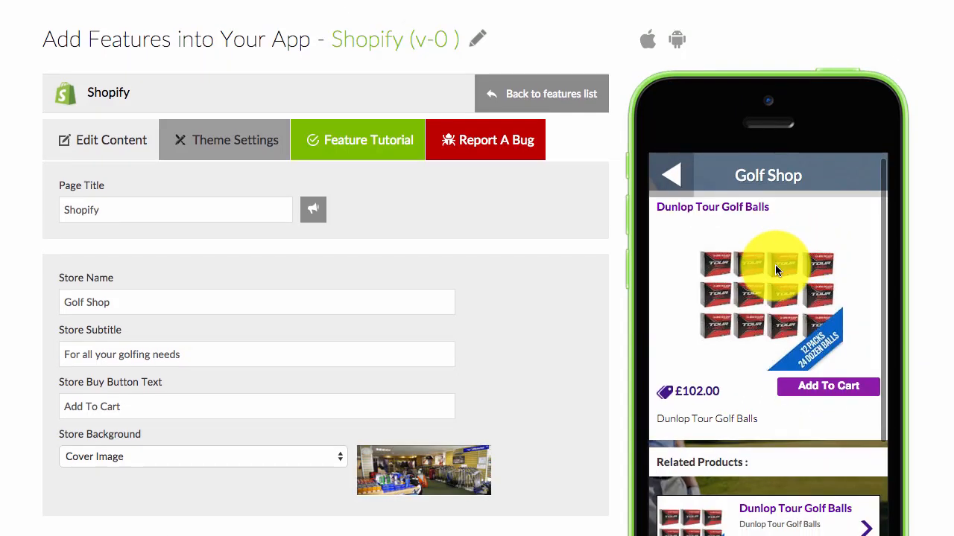
scroll("down", 3)
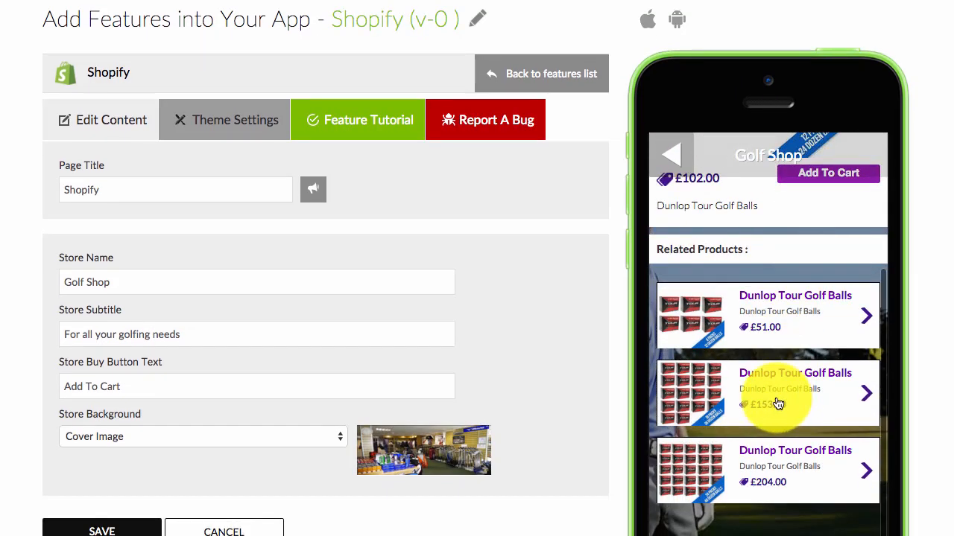
scroll("up", 3)
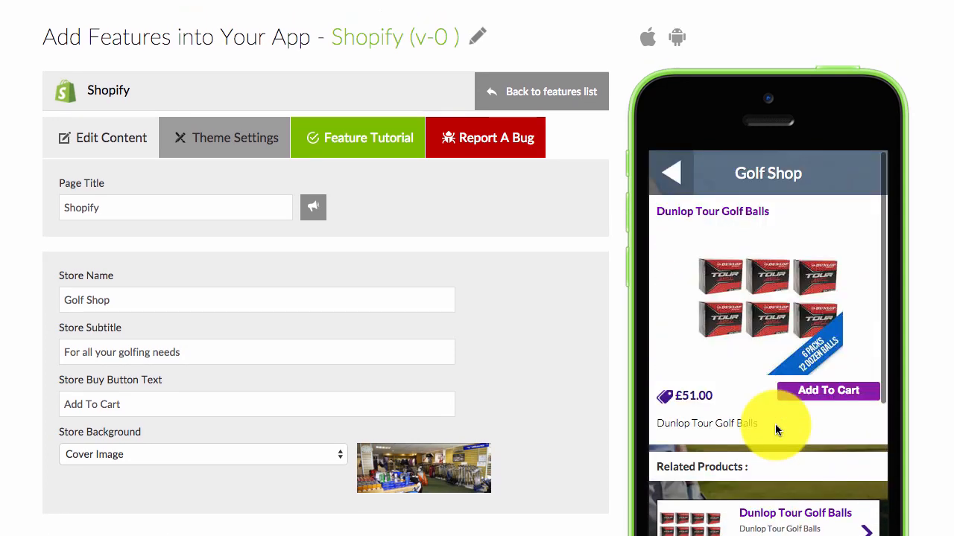
mouse_move(702, 365)
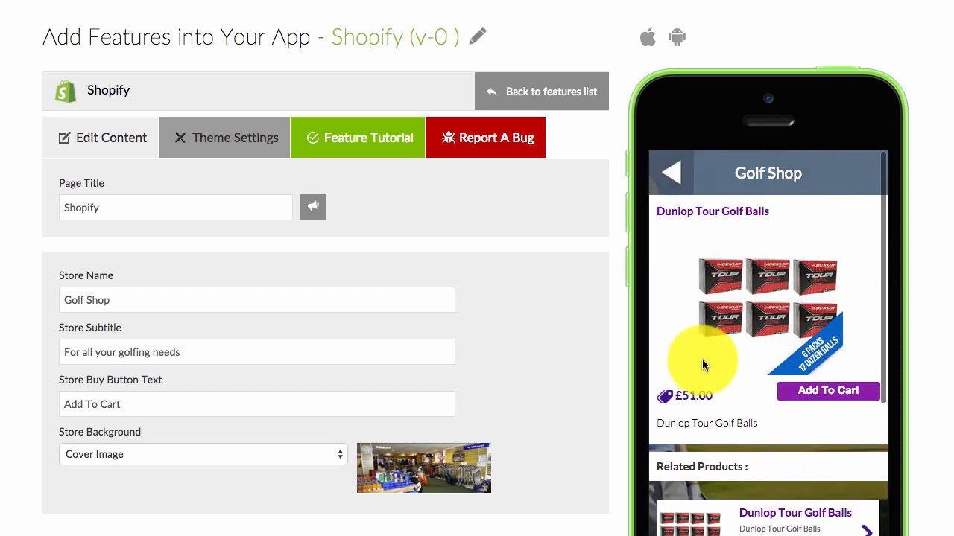
scroll("down", 3)
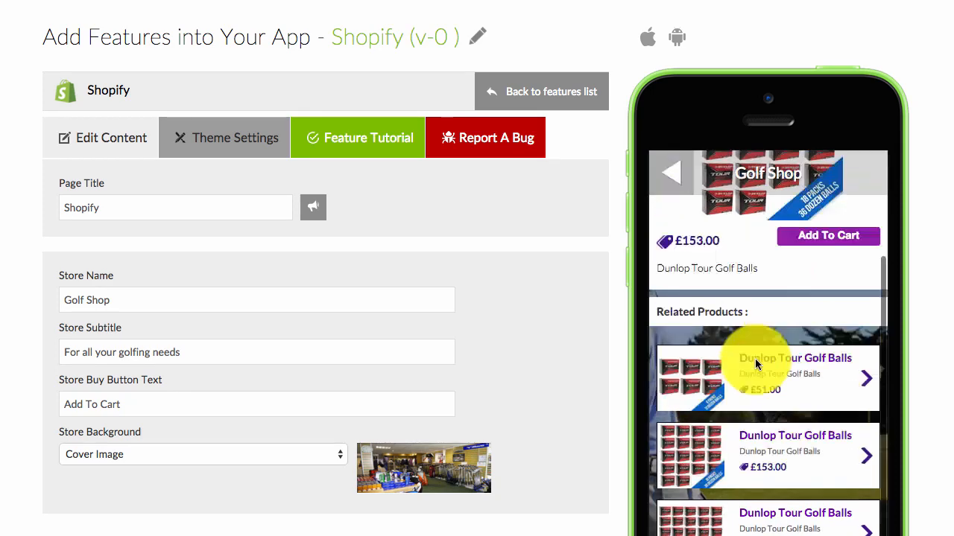
scroll("down", 3)
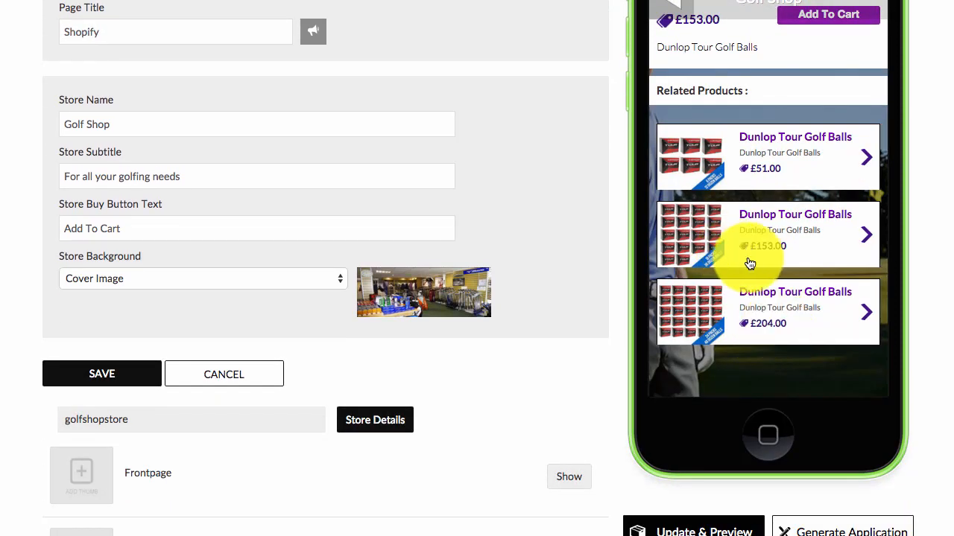
scroll("up", 3)
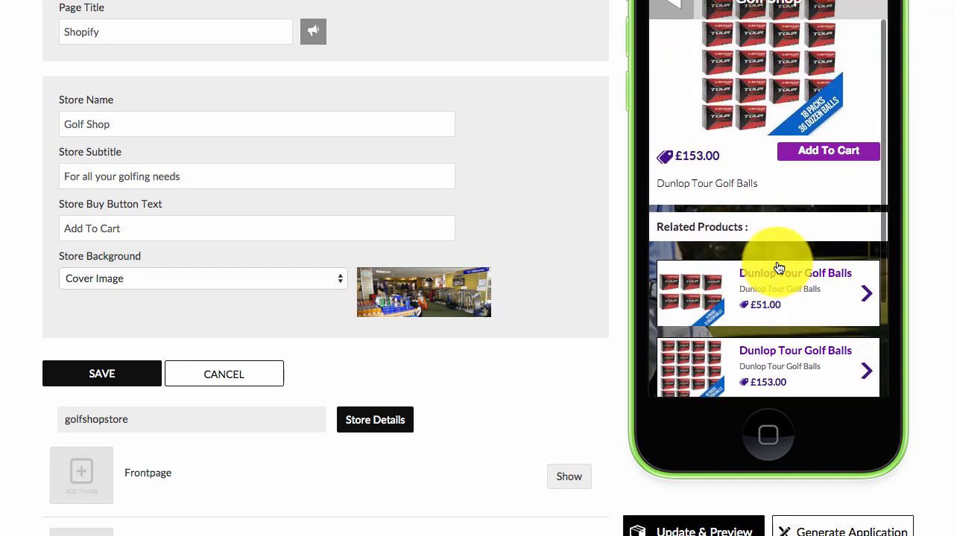
scroll("down", 3)
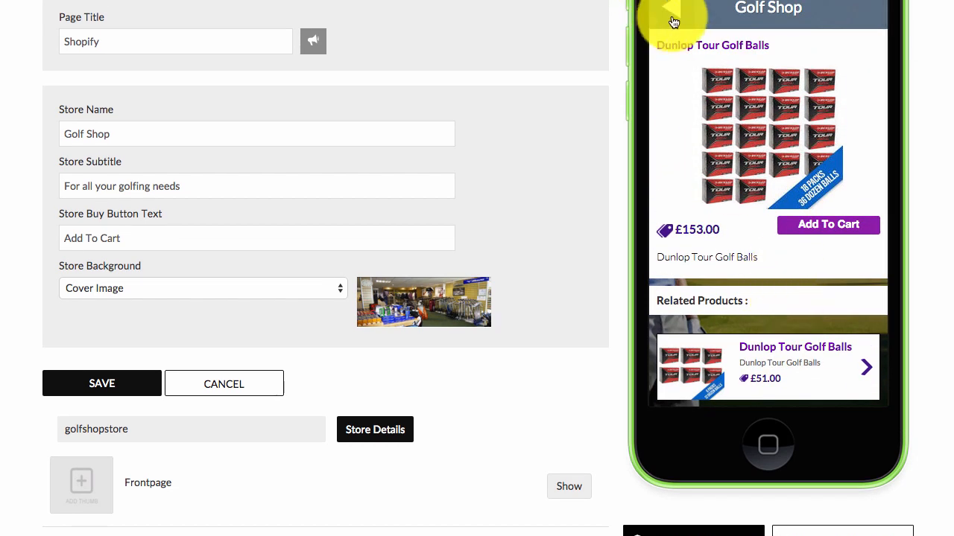
Return to the store's collection list and scroll through the Golf Shop collections
left_click(672, 16)
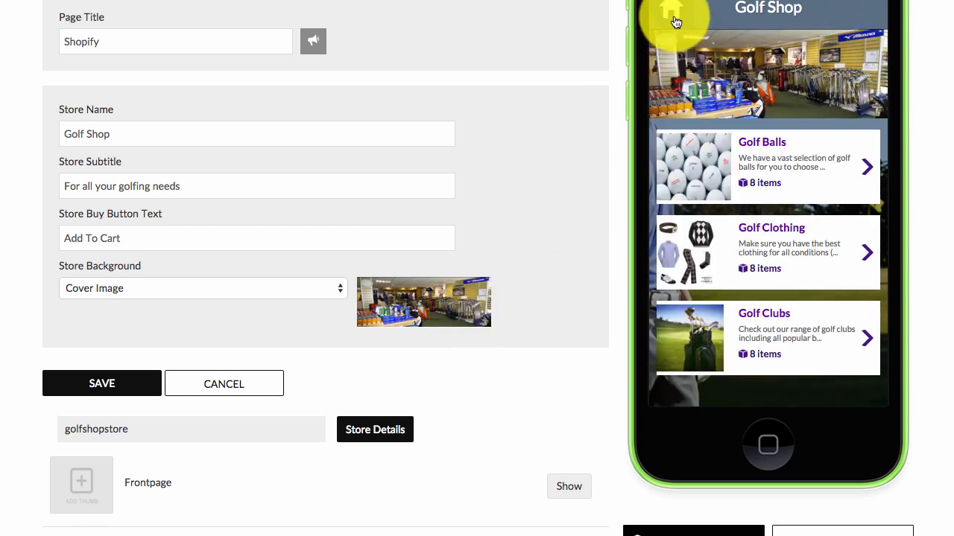
scroll("down", 3)
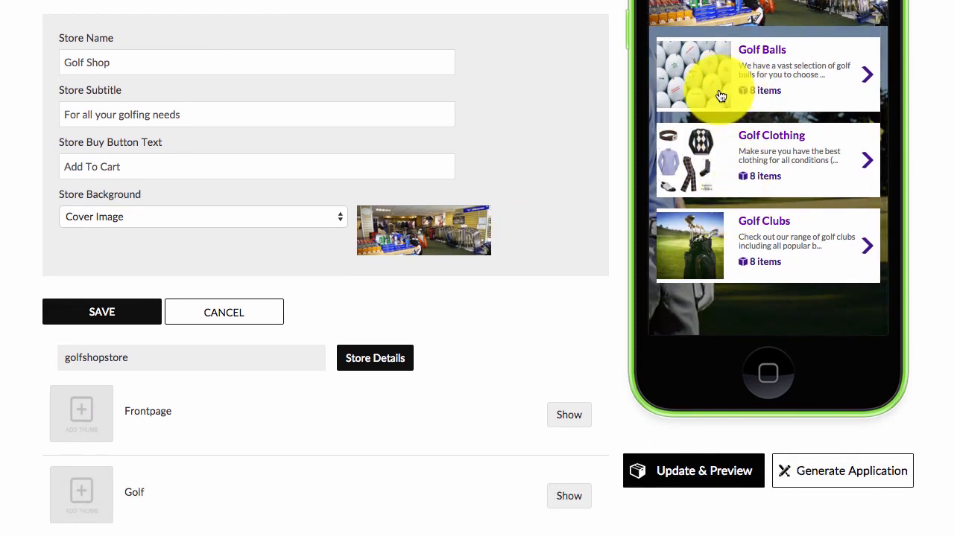
mouse_move(711, 137)
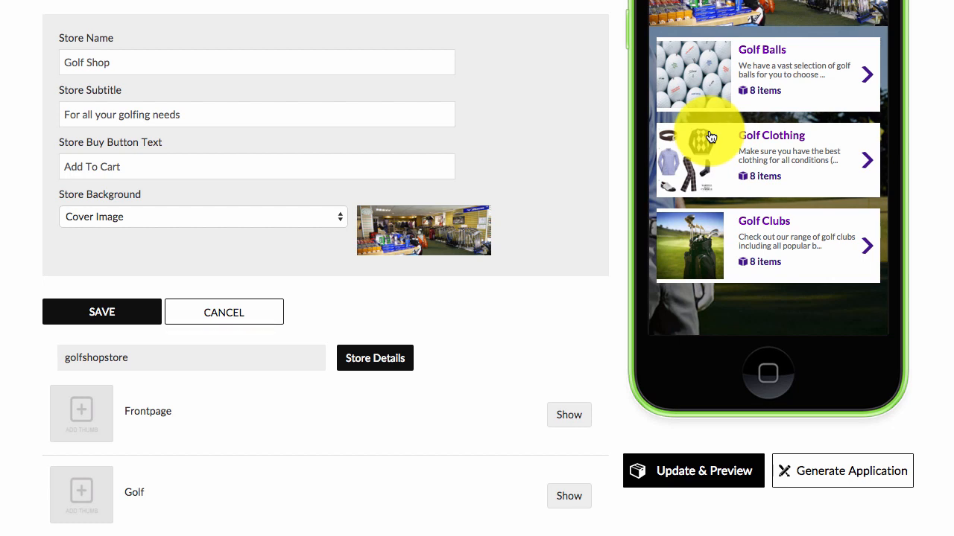
mouse_move(573, 219)
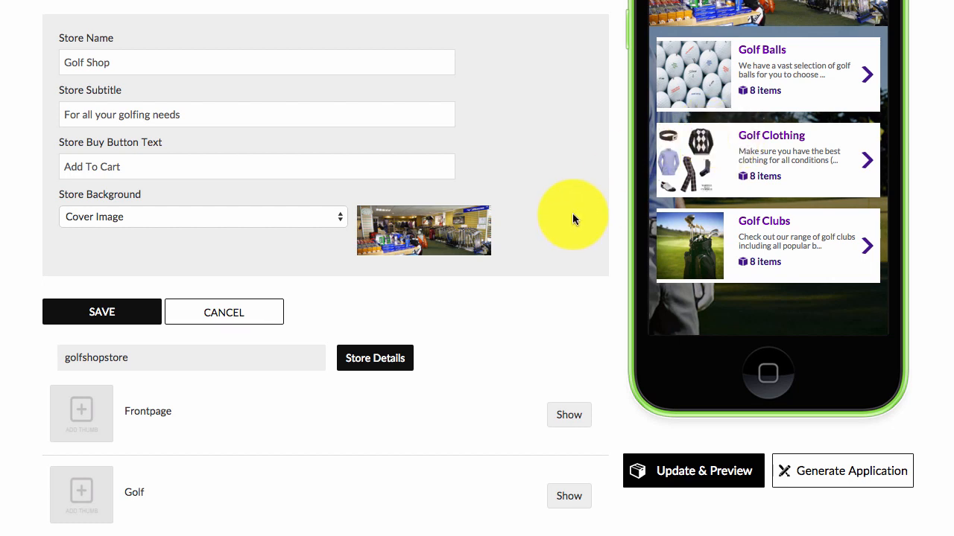
mouse_move(702, 170)
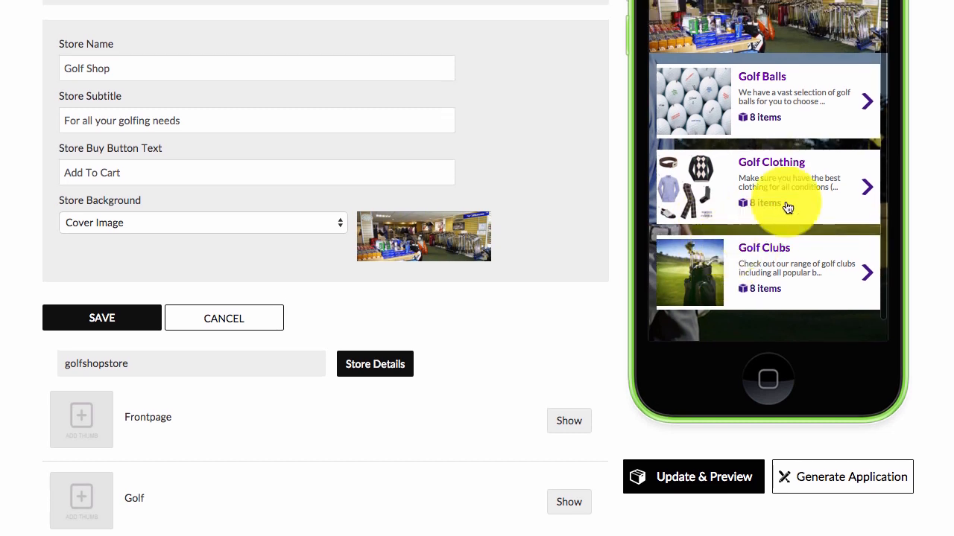
mouse_move(787, 208)
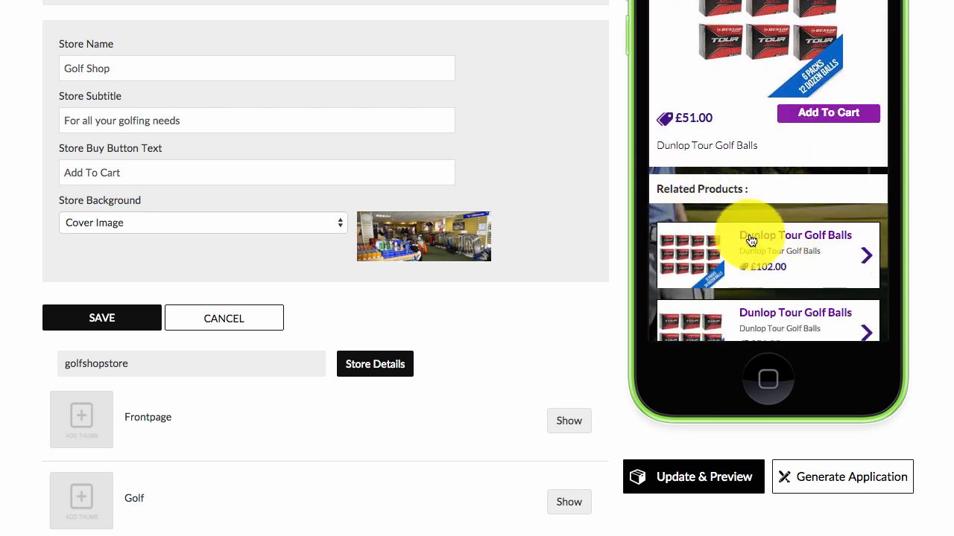
scroll("down", 3)
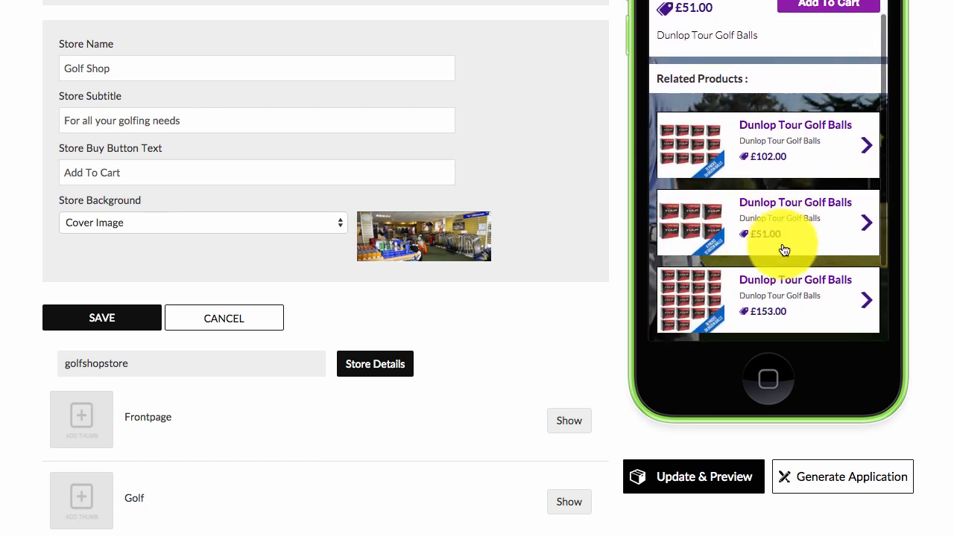
scroll("down", 3)
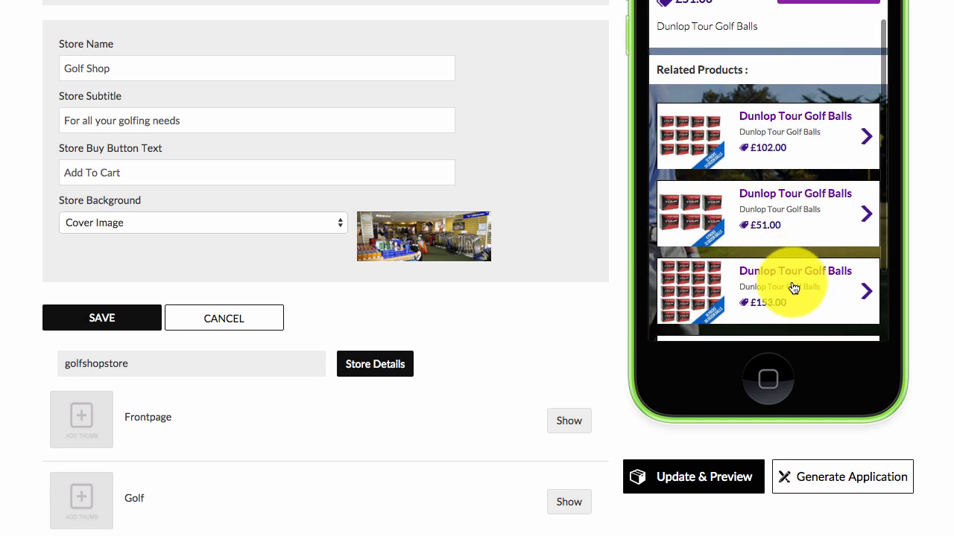
scroll("up", 3)
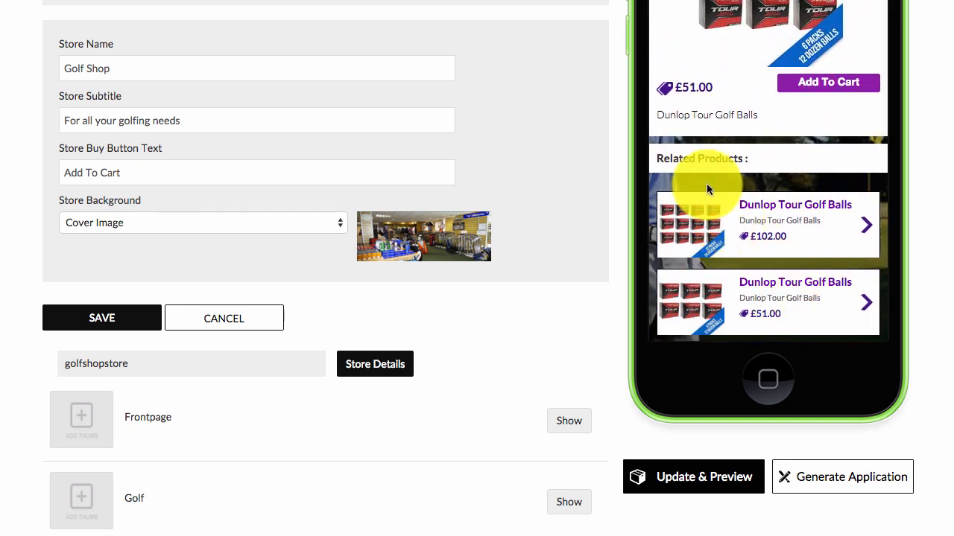
scroll("down", 3)
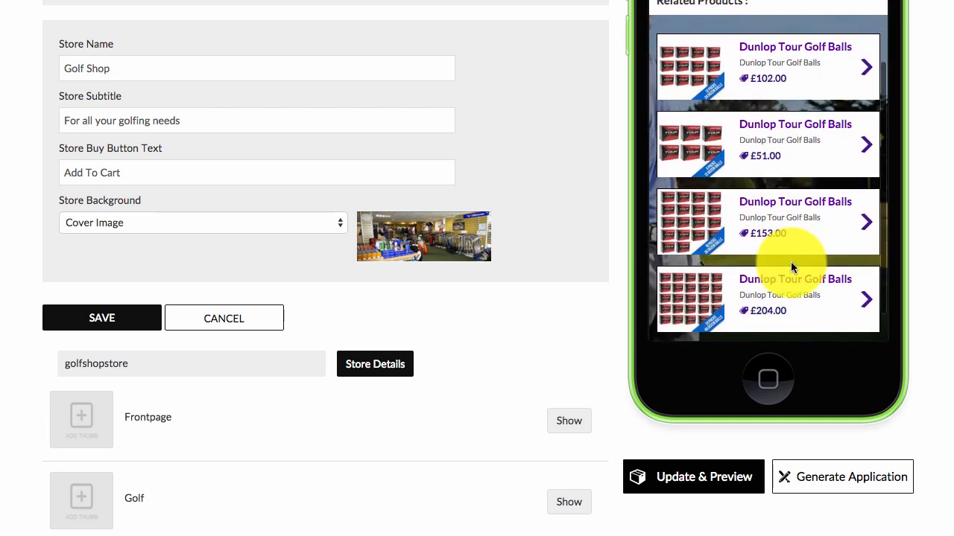
scroll("up", 3)
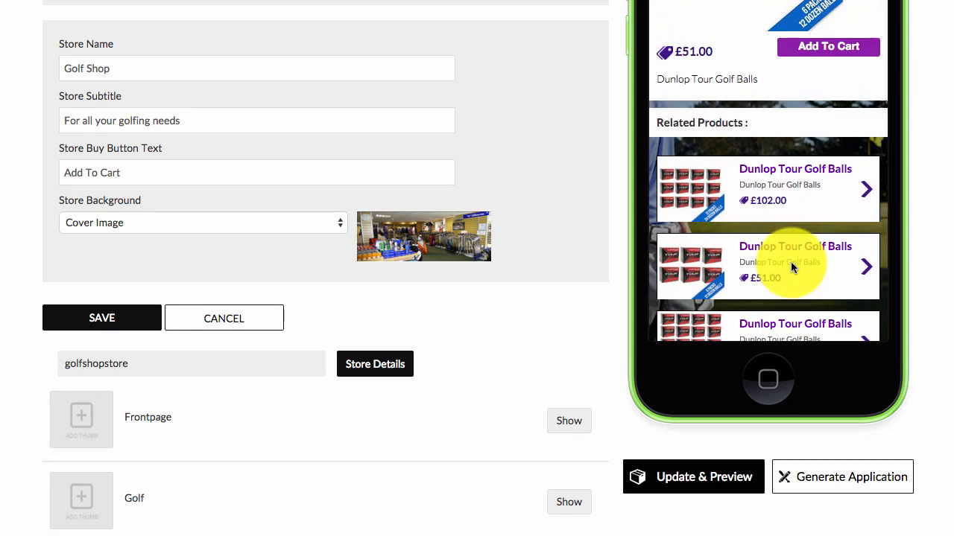
scroll("down", 3)
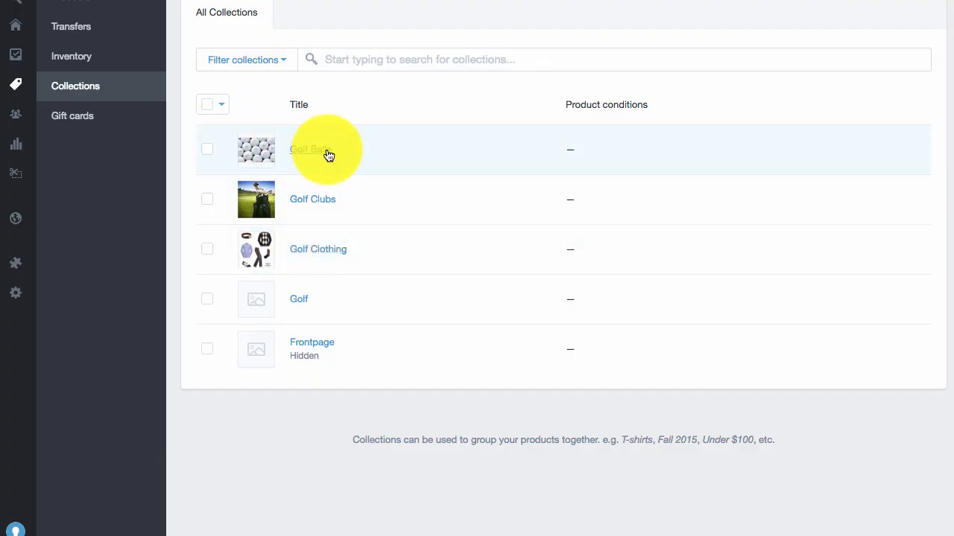
Open the Golf Balls collection and scroll to a £102.00 Dunlop Tour product's collections and tags
left_click(308, 149)
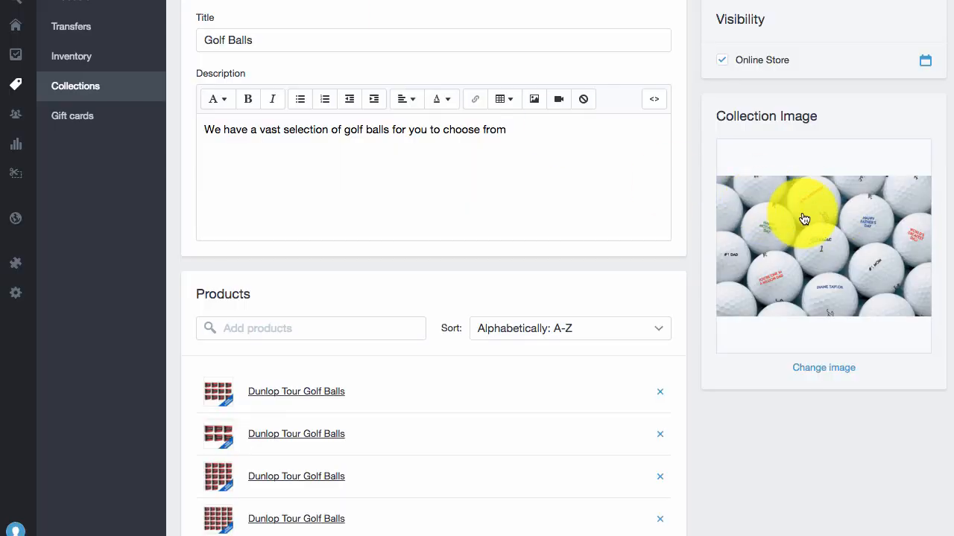
mouse_move(313, 395)
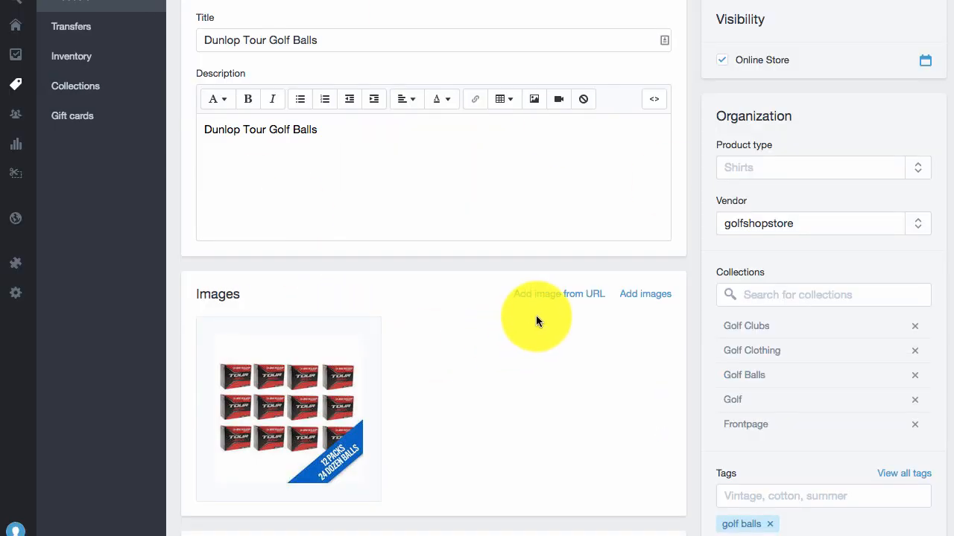
scroll("down", 3)
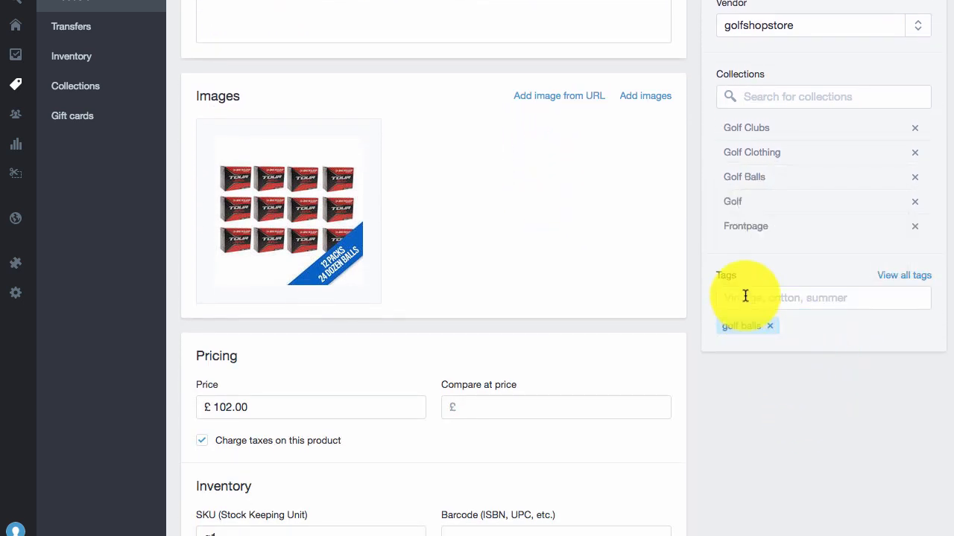
mouse_move(488, 231)
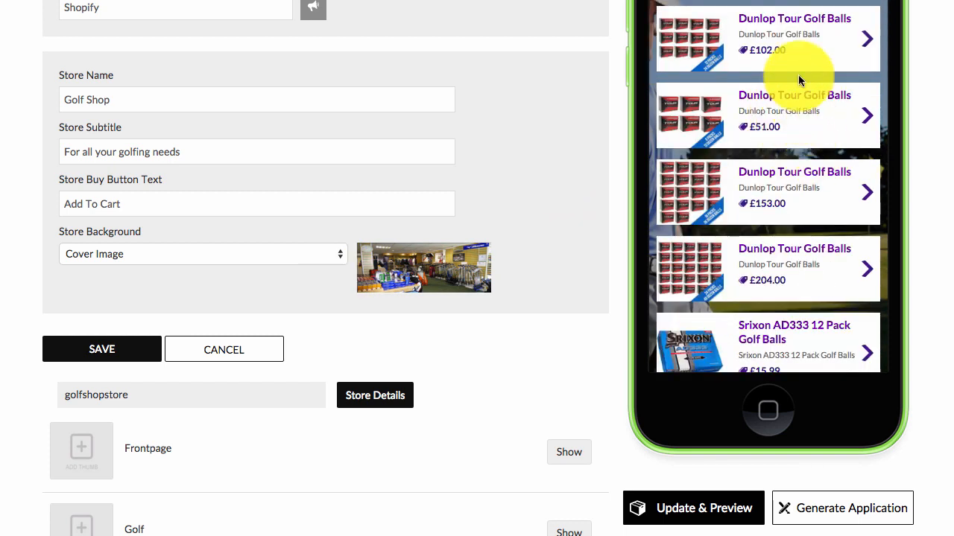
mouse_move(743, 52)
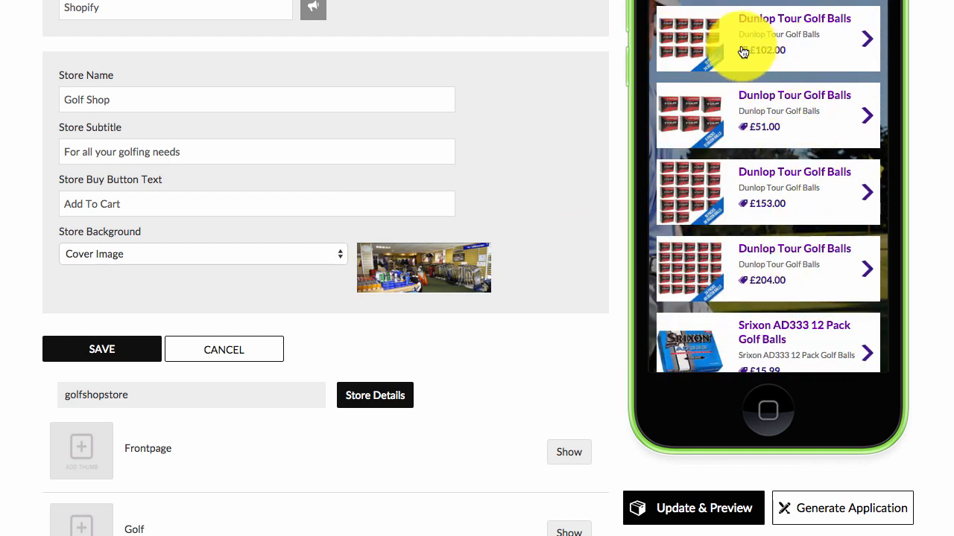
mouse_move(803, 37)
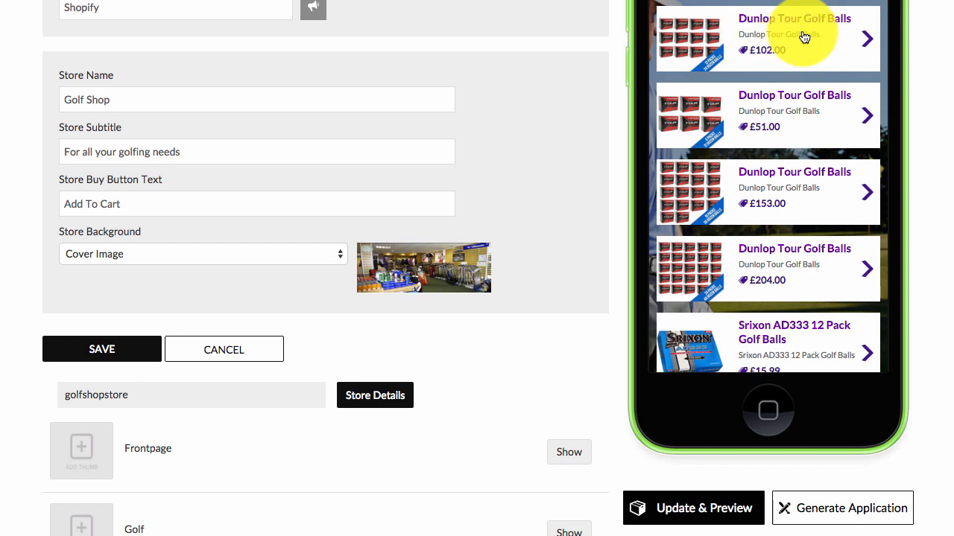
Scroll the preview's Golf Balls product list down to TaylorMade and back up
scroll("down", 3)
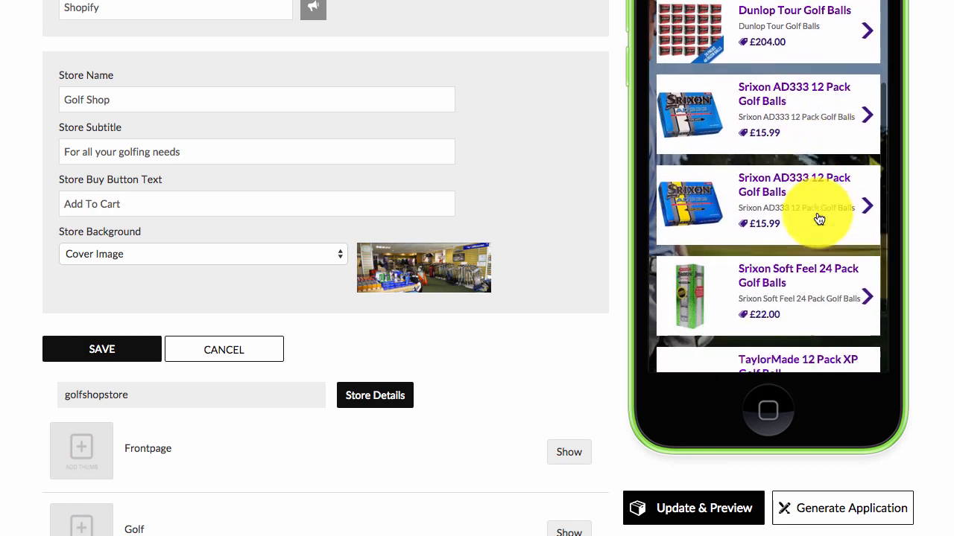
scroll("down", 3)
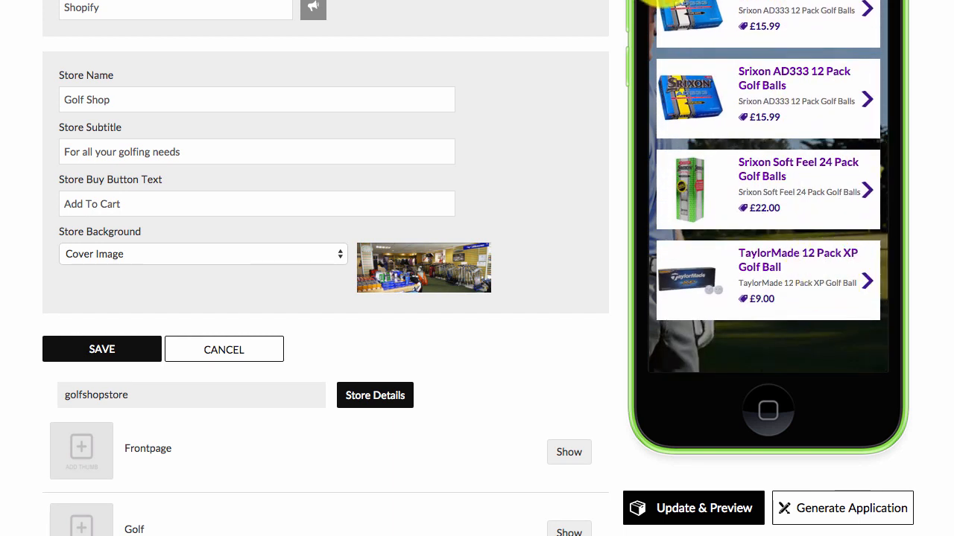
scroll("up", 3)
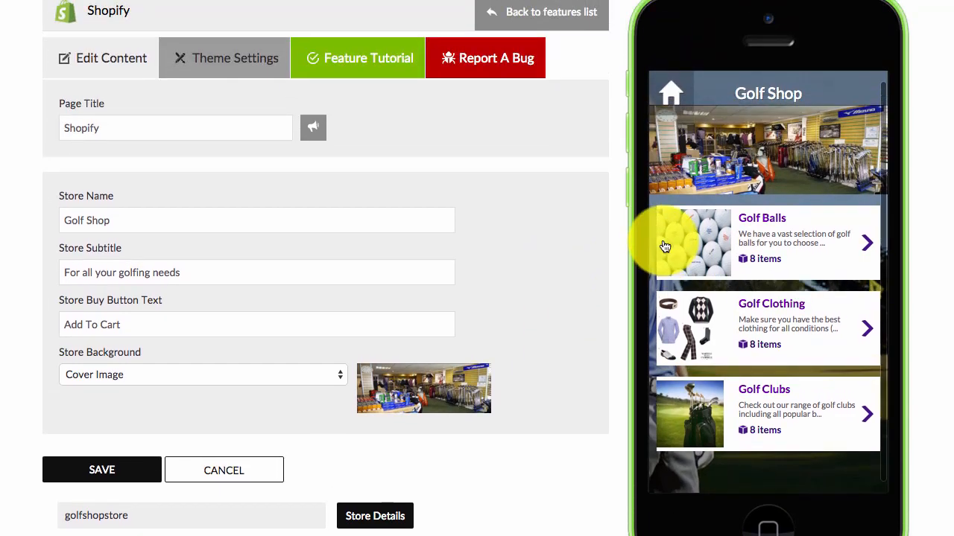
Add another Shopify page, open its settings, and enter golfshopstore as the store name
left_click(541, 12)
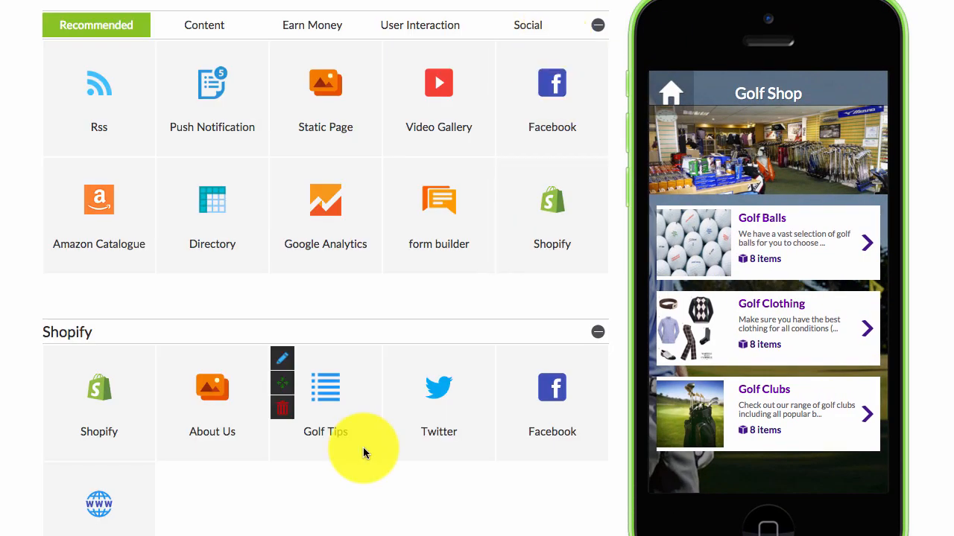
left_click(552, 216)
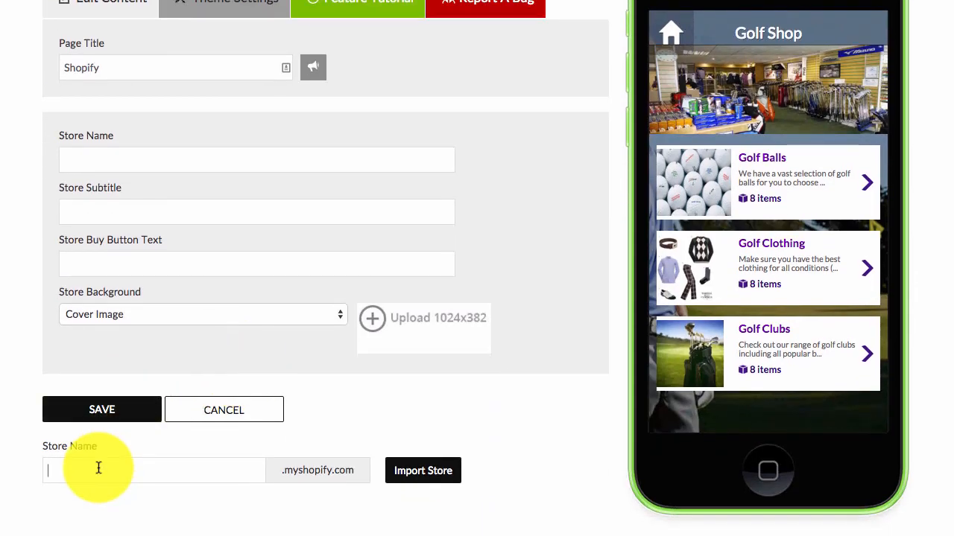
type("golfshopstore.myshopify.com")
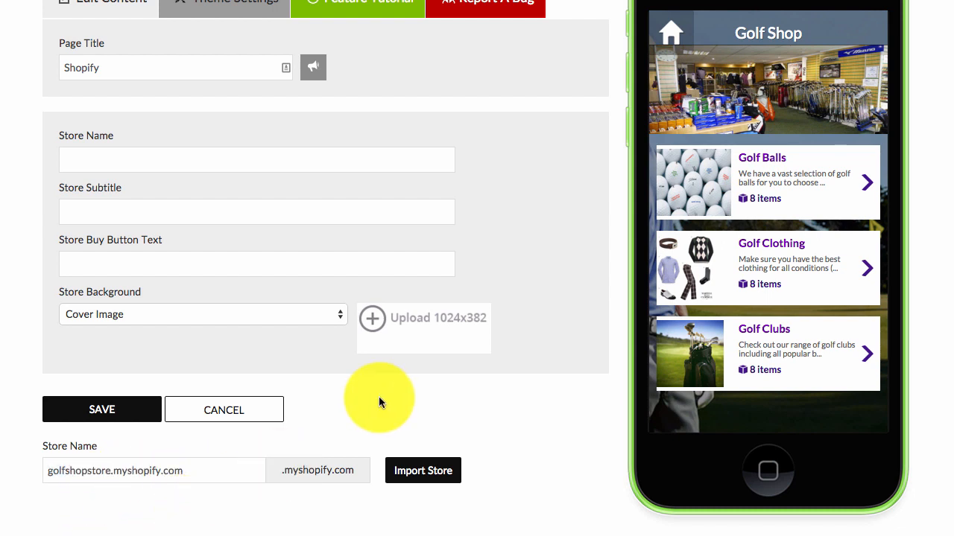
mouse_move(82, 67)
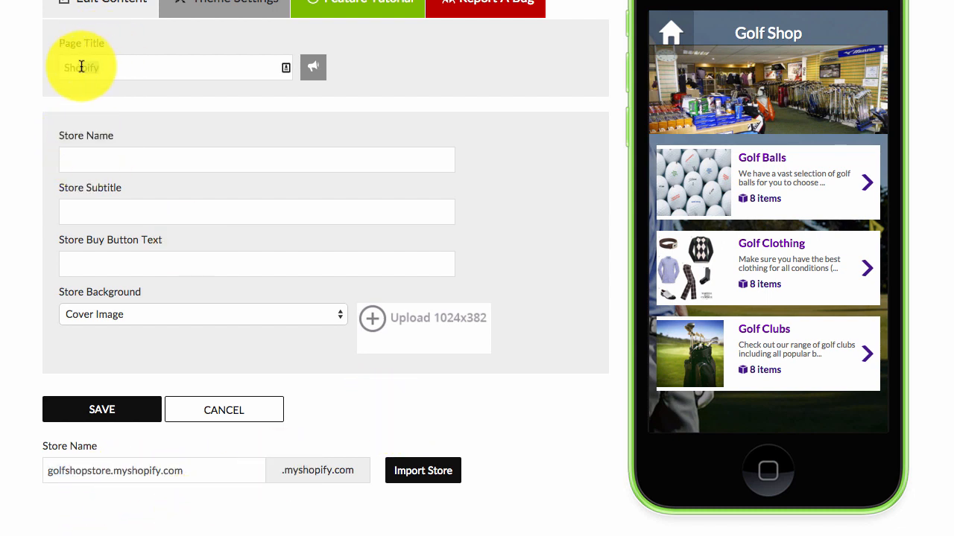
Set title and store name to Golf Balls, subtitle 'Most popular golf balls', and Add To Cart text
type("Golf Balls")
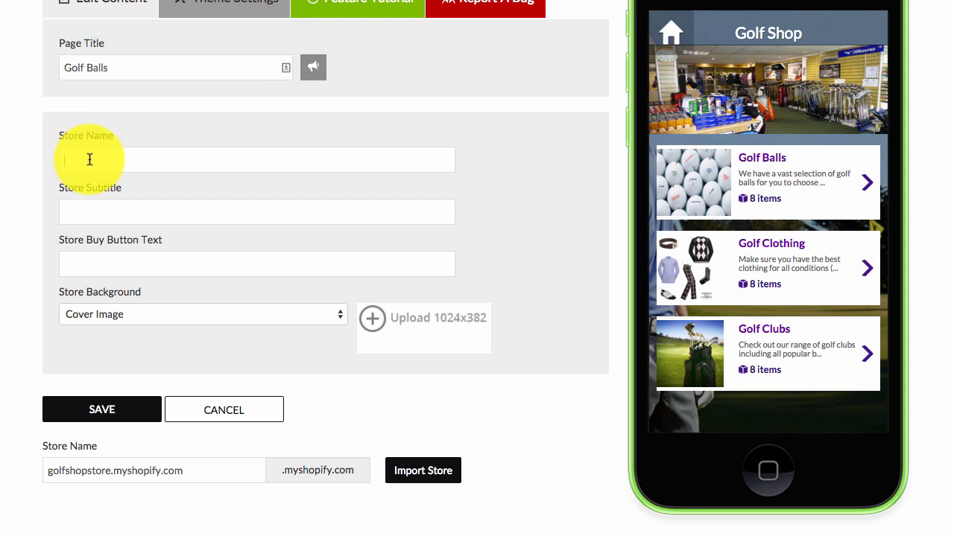
type("Golf Balls")
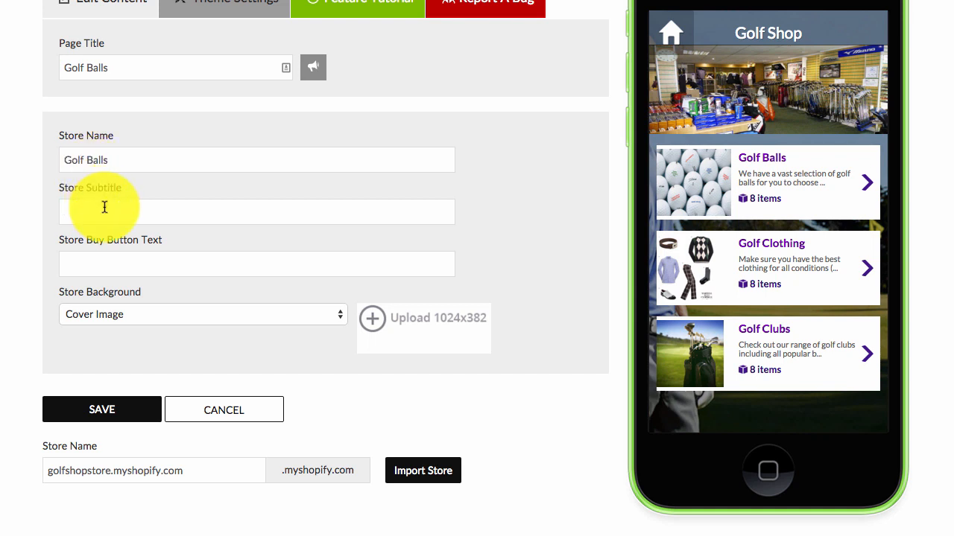
type("Most pop")
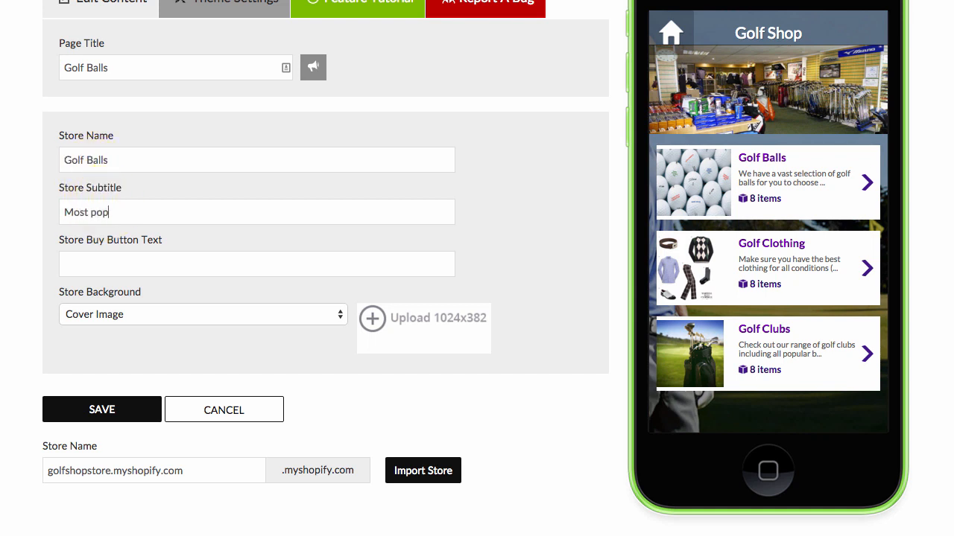
type("ular golf bal")
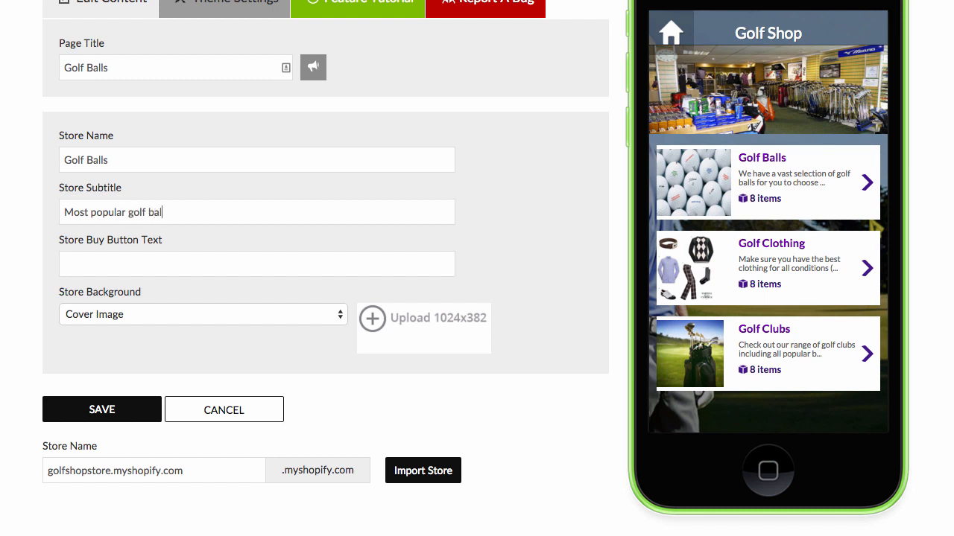
type("Add To Cart")
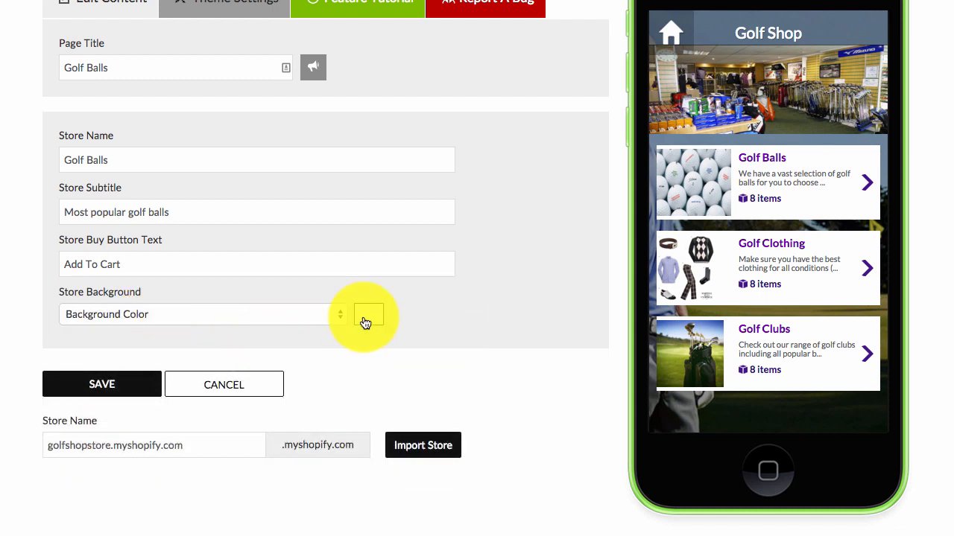
Choose a translucent light green background colour for the Golf Balls store page
left_click(368, 314)
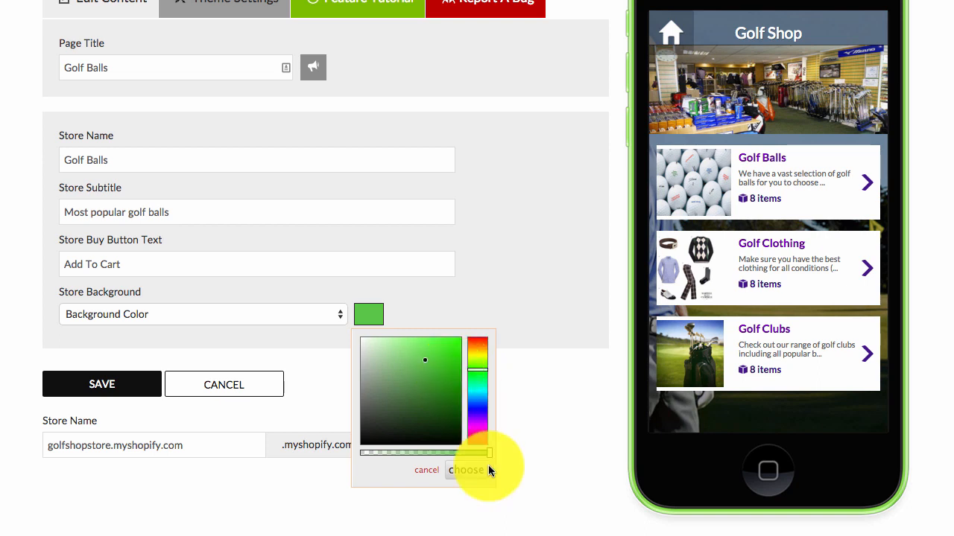
left_click(466, 470)
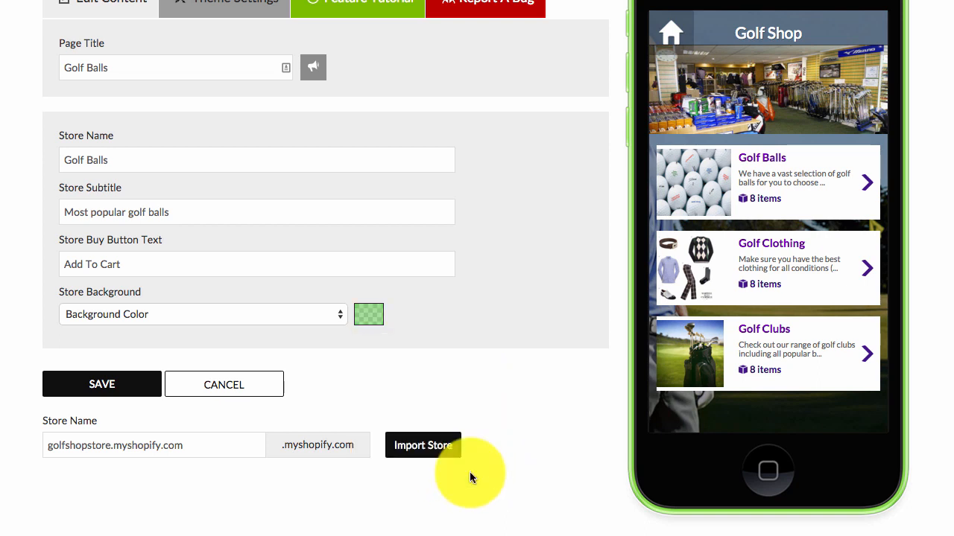
left_click(368, 314)
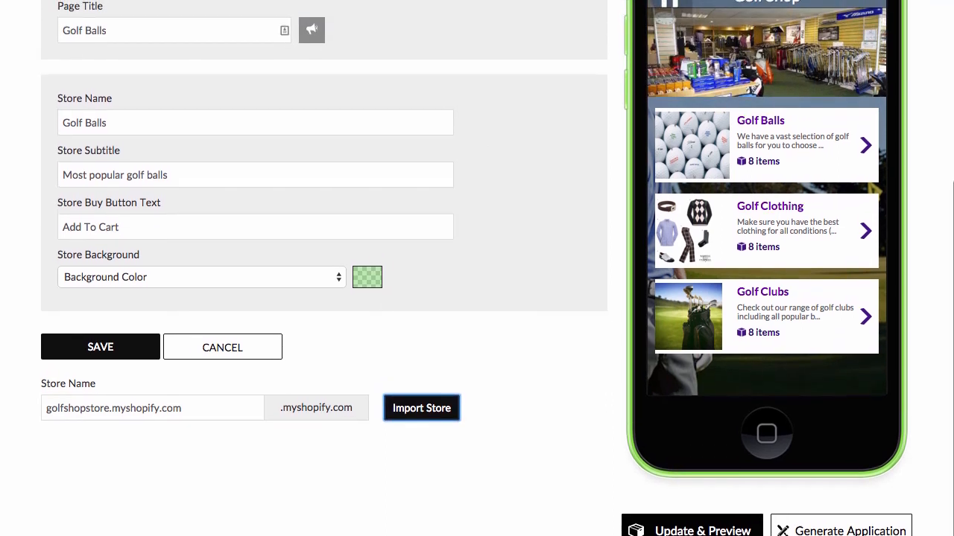
Import golfshopstore's collections, dismissing the pop-up blocker notice and retrying the import
left_click(421, 408)
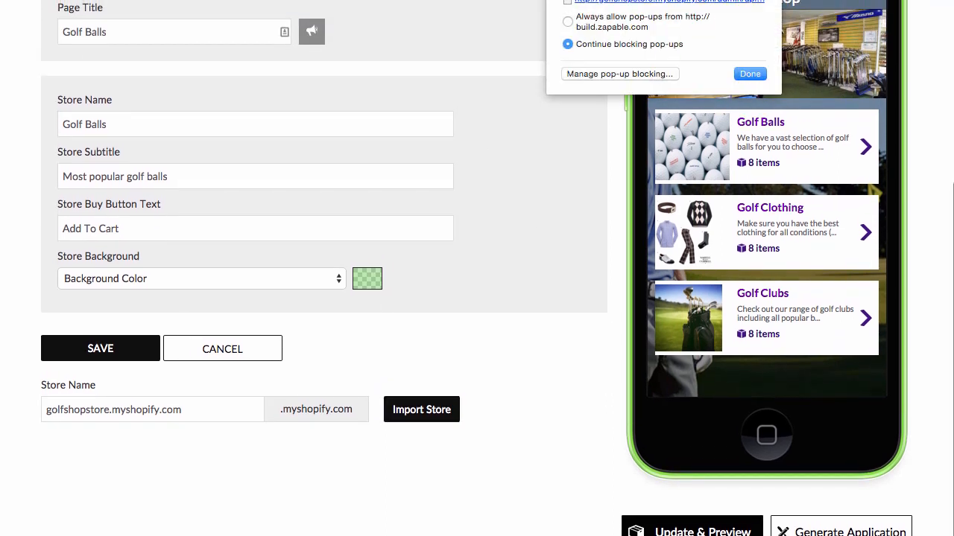
left_click(568, 16)
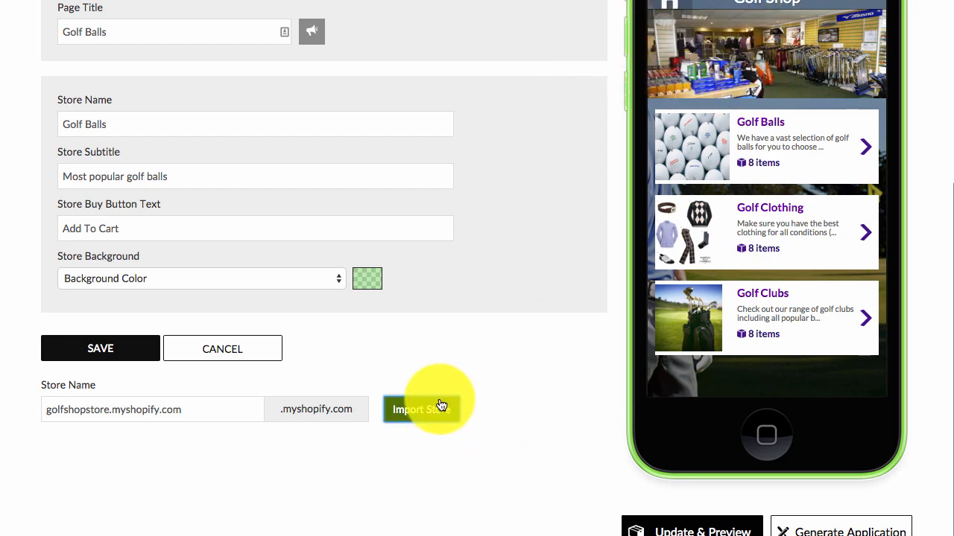
left_click(421, 409)
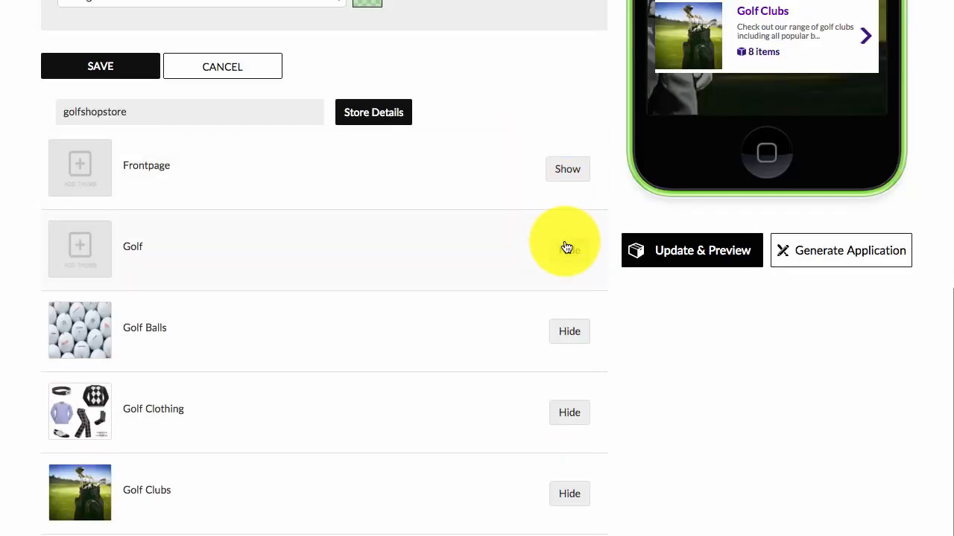
Hide the Golf Clothing and Golf Clubs collections, leaving Golf Balls visible
left_click(568, 246)
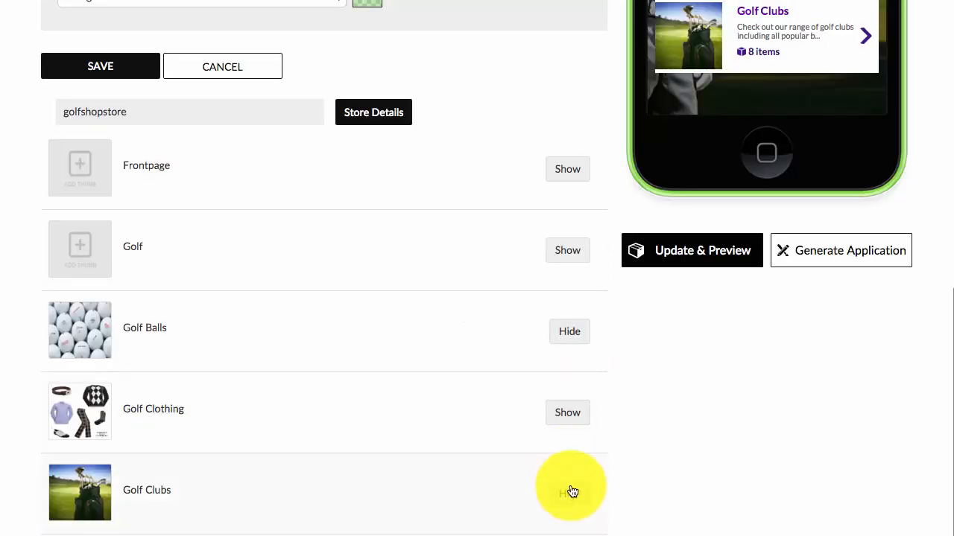
left_click(568, 493)
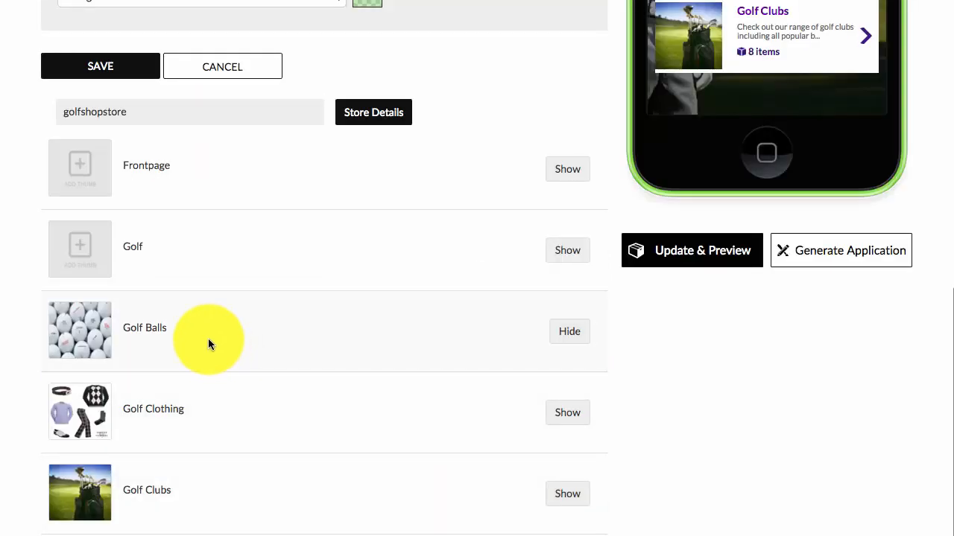
scroll("up", 3)
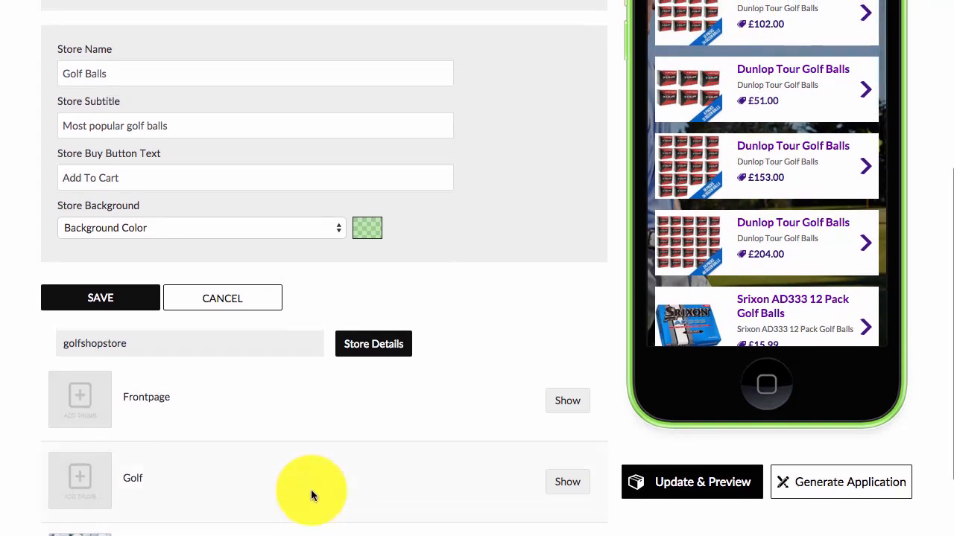
scroll("down", 3)
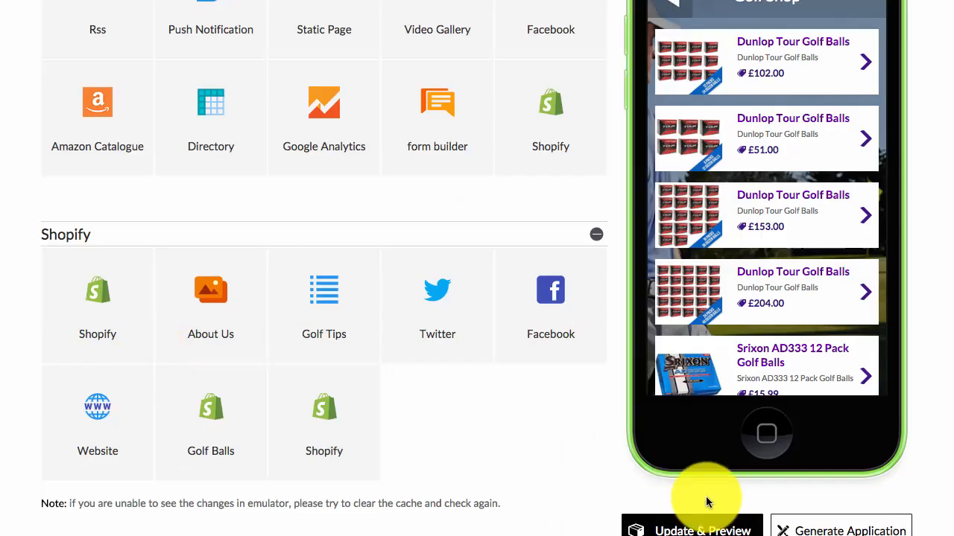
Update the app preview so the menu shows the saved Golf Balls page
left_click(691, 529)
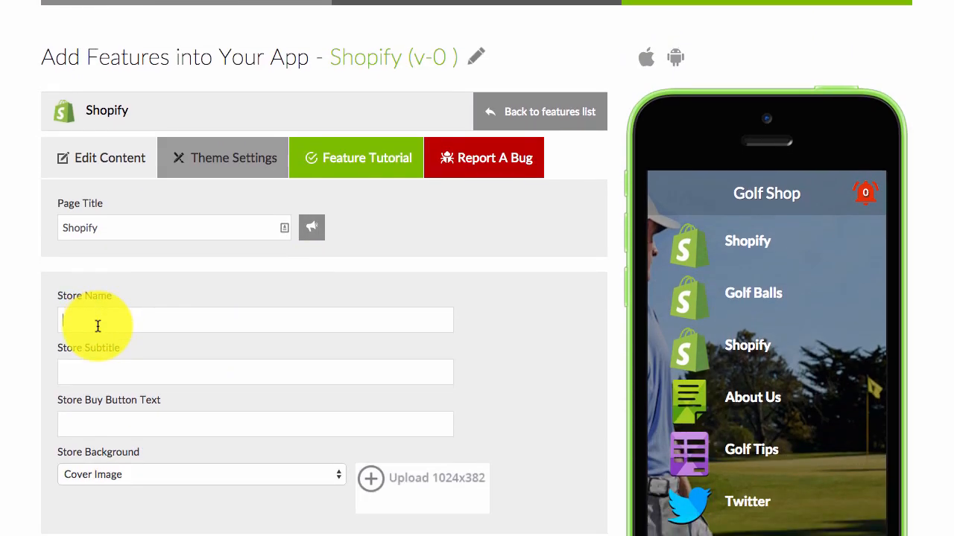
Enter title 'Clothing', store 'Golf Clothing', subtitle 'Popular golf fashion', button text 'Add To Cart'
type("Clothing")
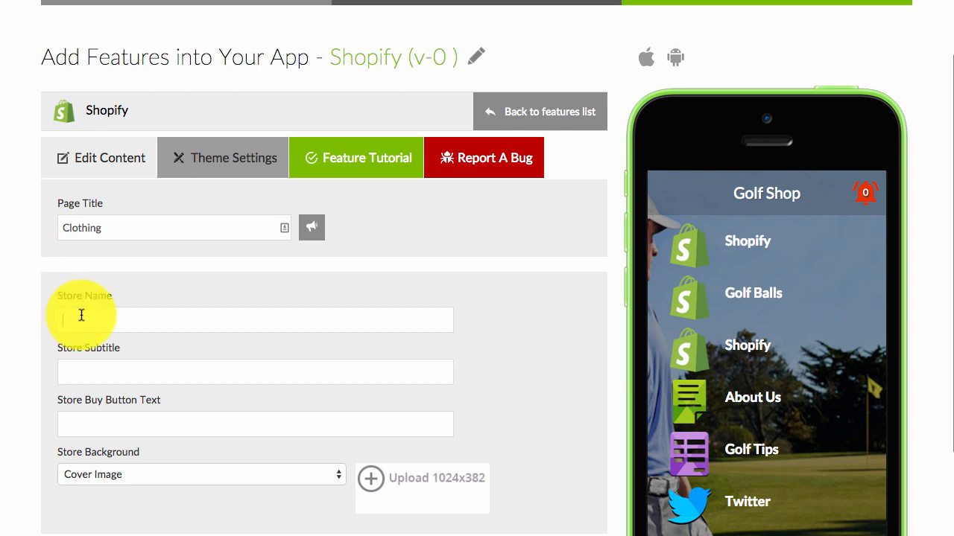
type("Golf Clothin")
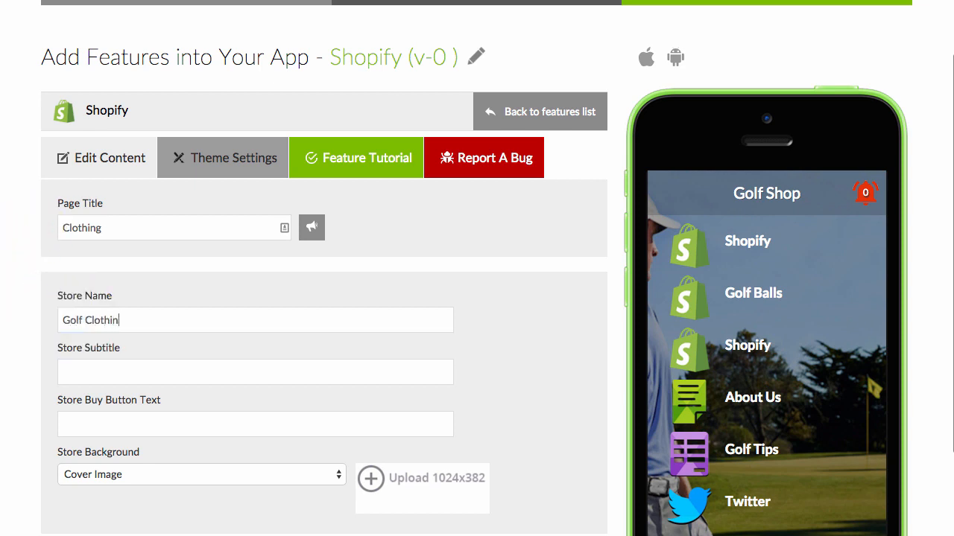
type("Popular clo")
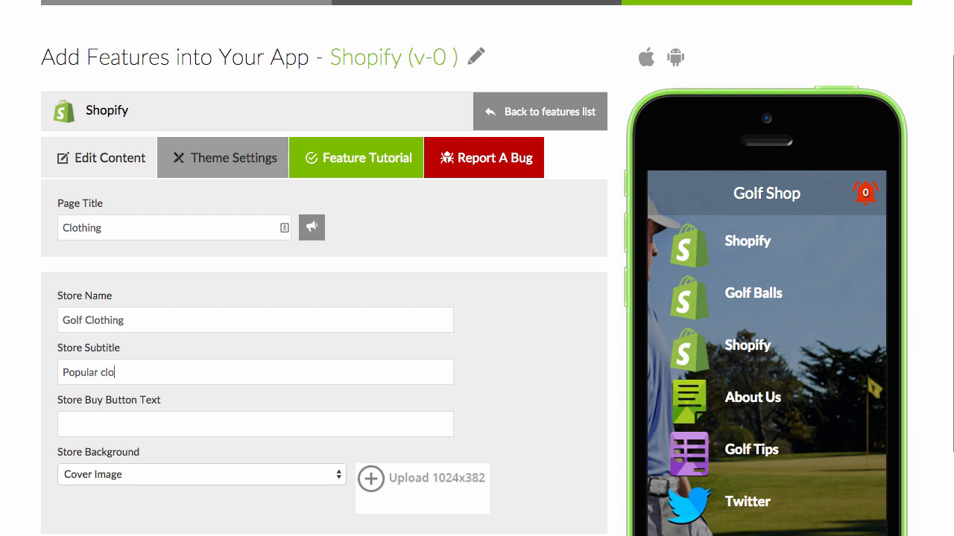
type("golf fashion")
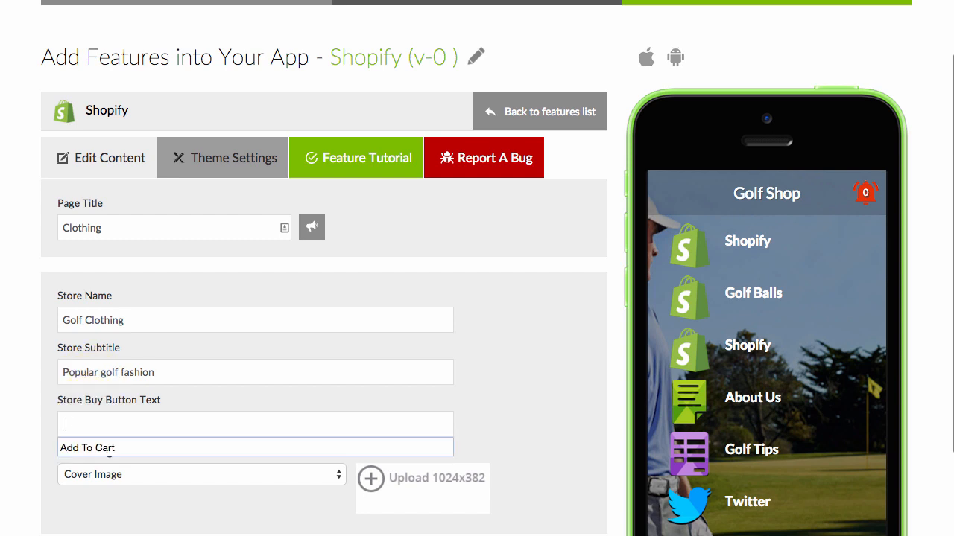
type("Add To Cart")
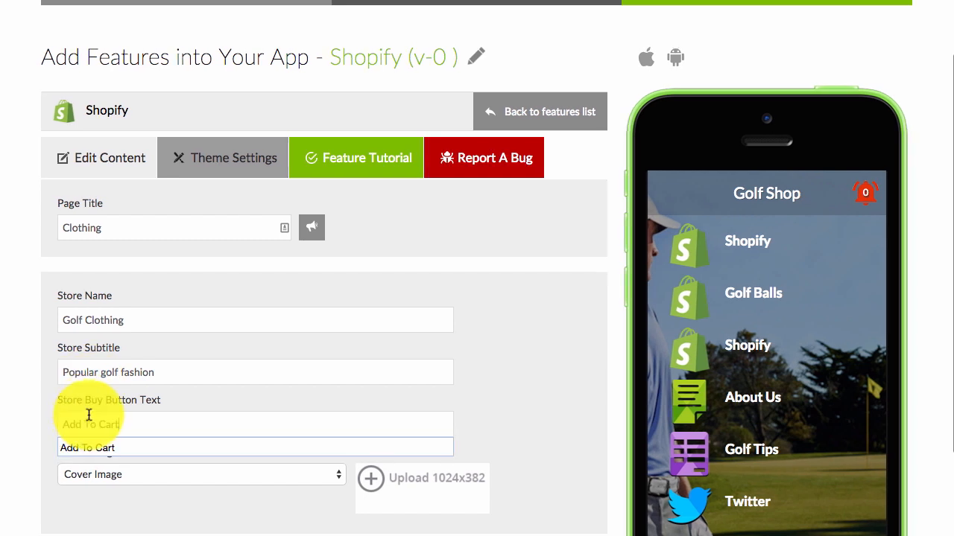
Pick a store background colour and import collections from the golfshopstore store
scroll("down", 3)
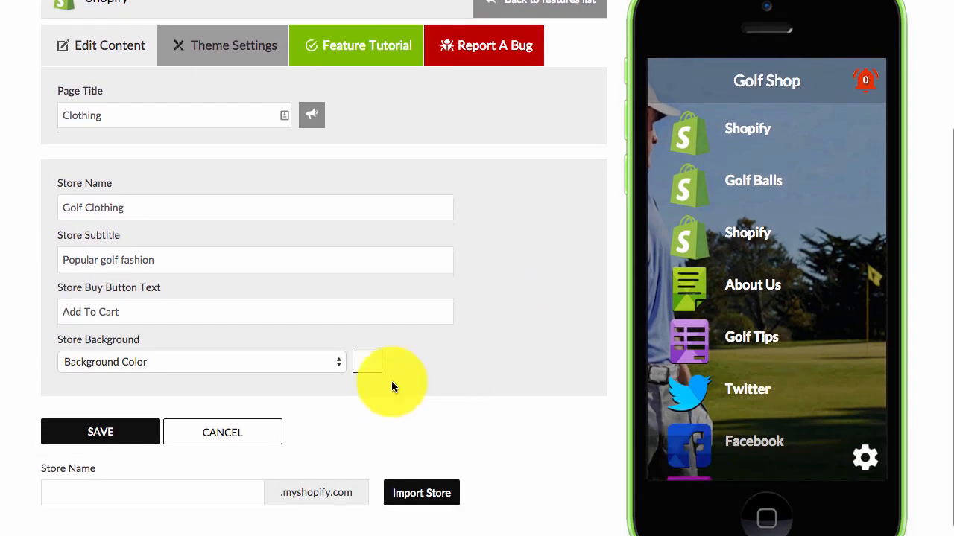
left_click(366, 362)
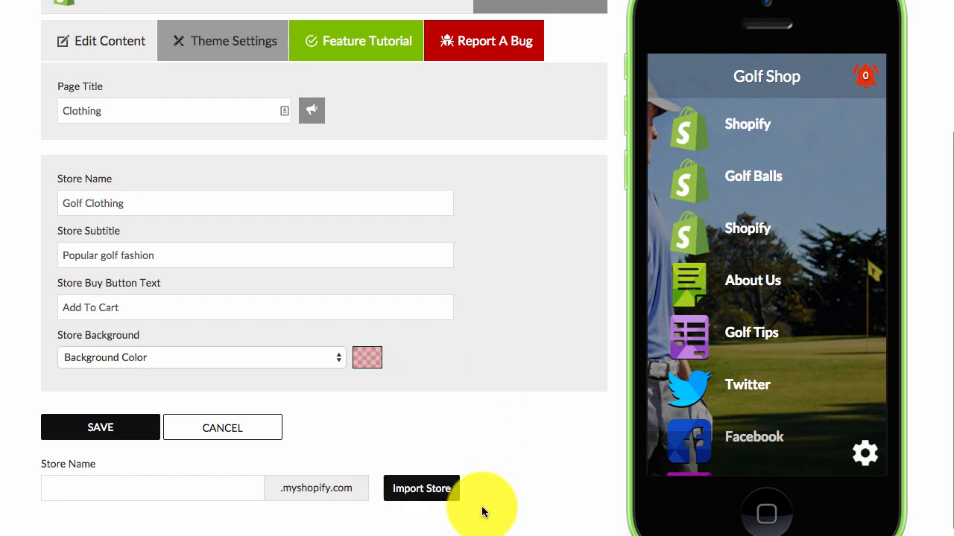
type("golfshopstore")
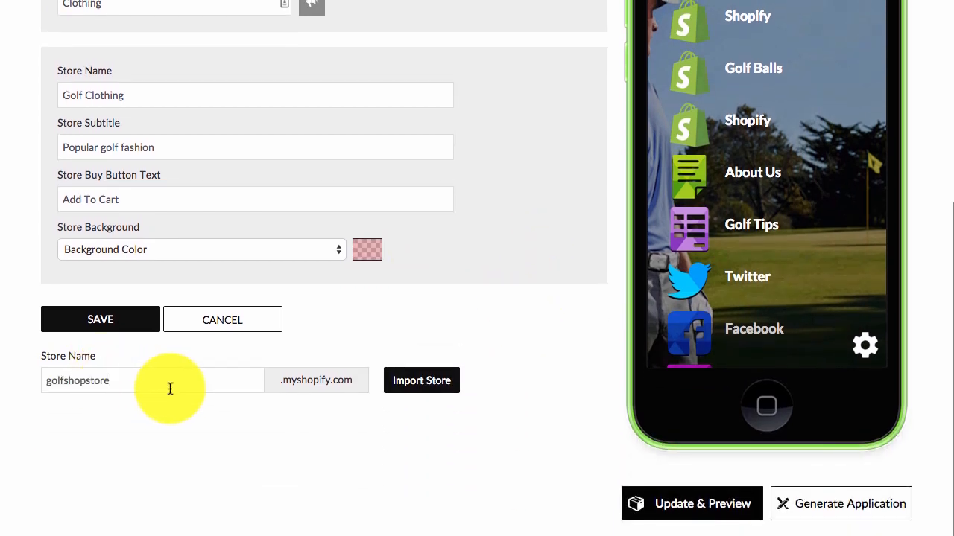
left_click(421, 380)
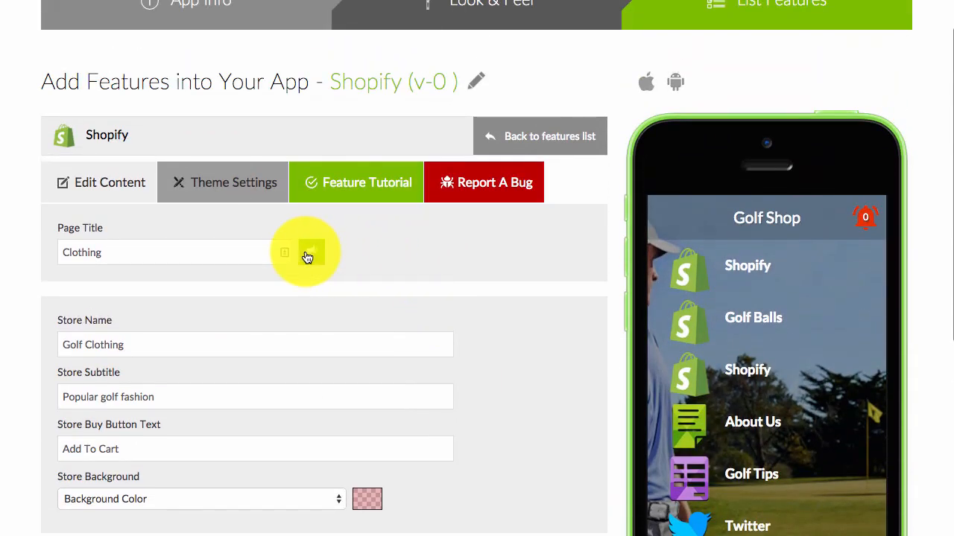
Choose an icon for the Clothing page from the App Icon dialog
left_click(312, 252)
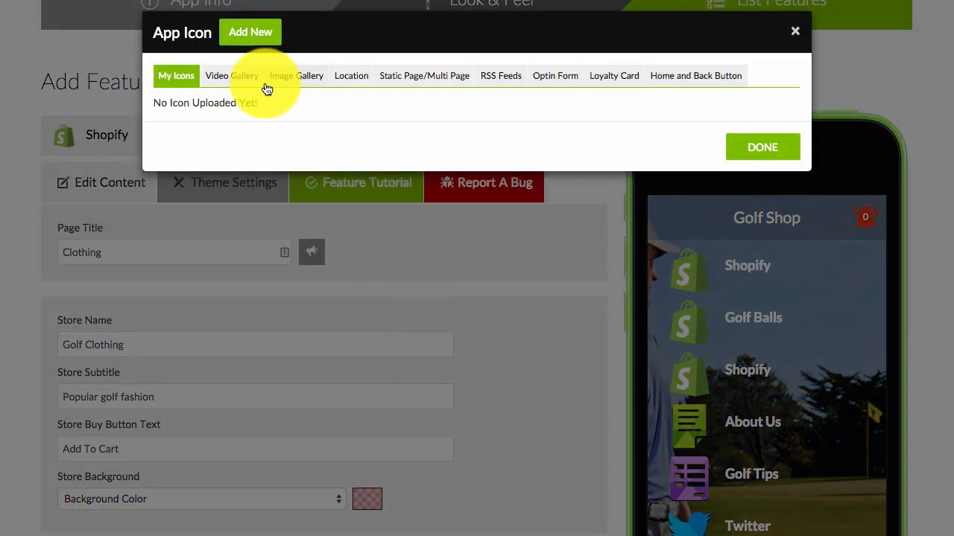
mouse_move(762, 147)
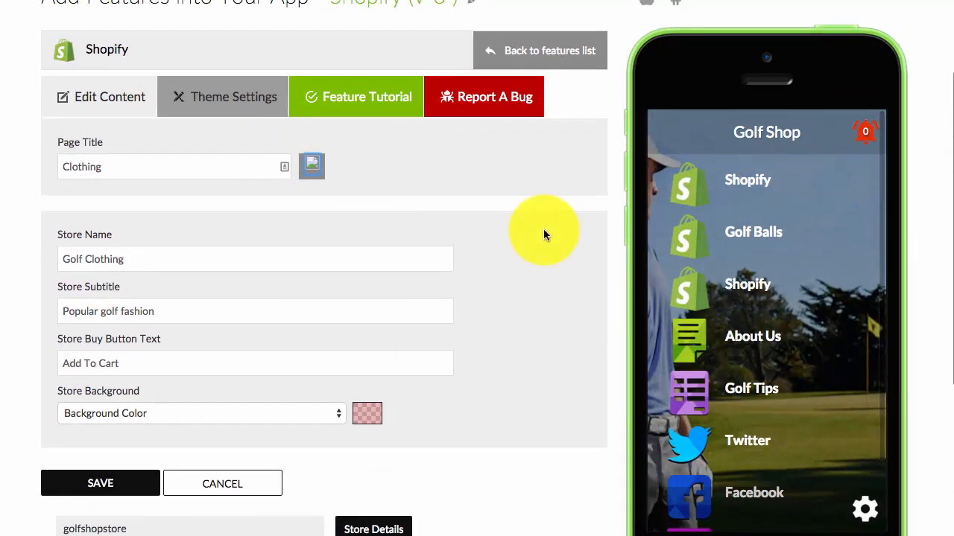
scroll("down", 3)
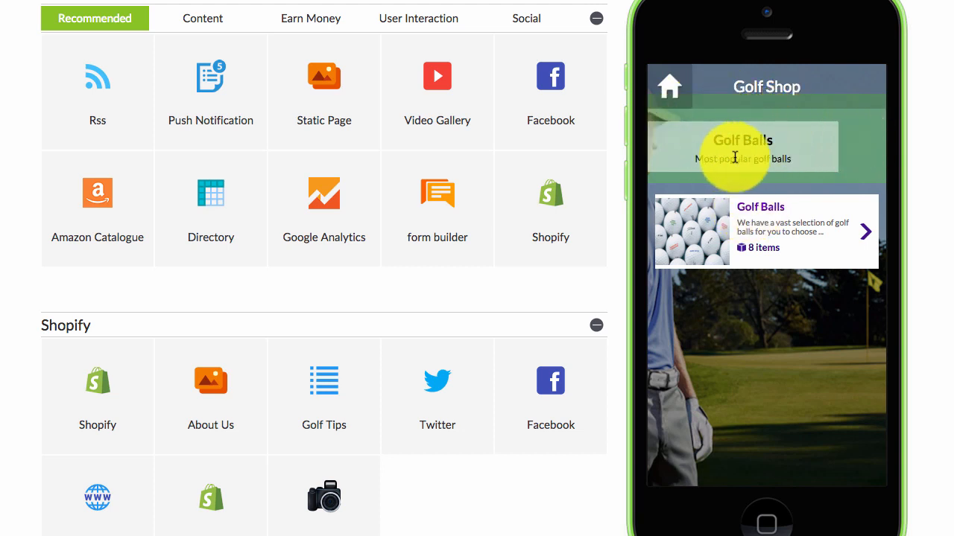
mouse_move(770, 224)
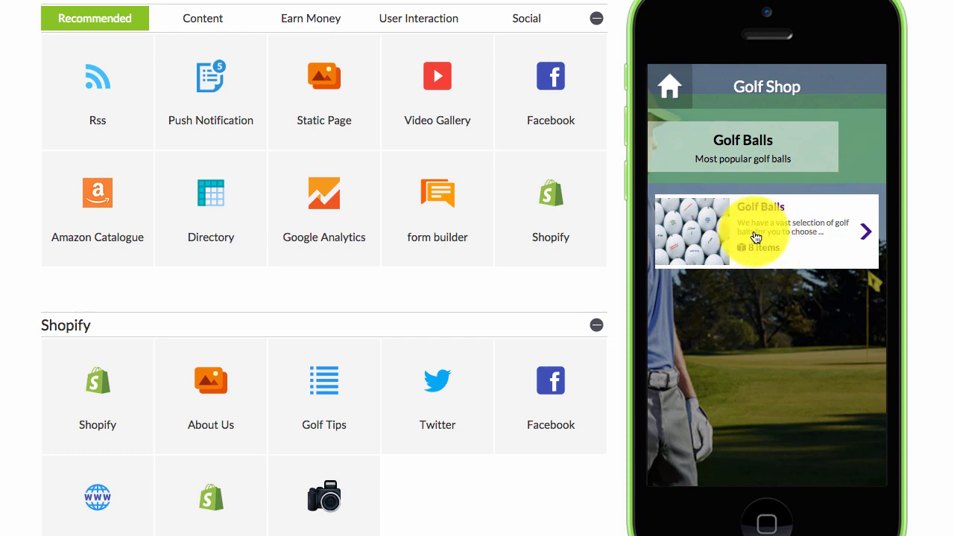
Save the Clothing page, preview the Golf Clothing store, then return to Home
left_click(764, 232)
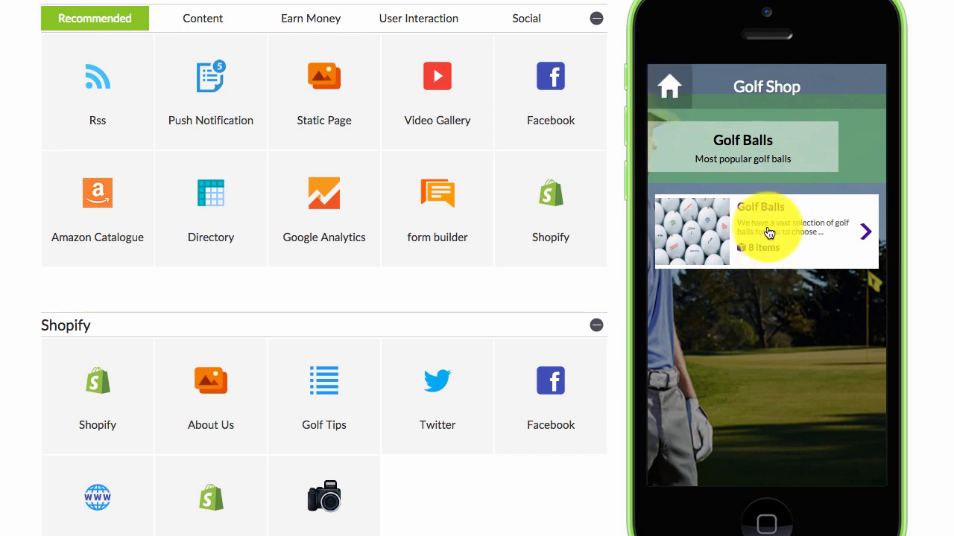
mouse_move(749, 297)
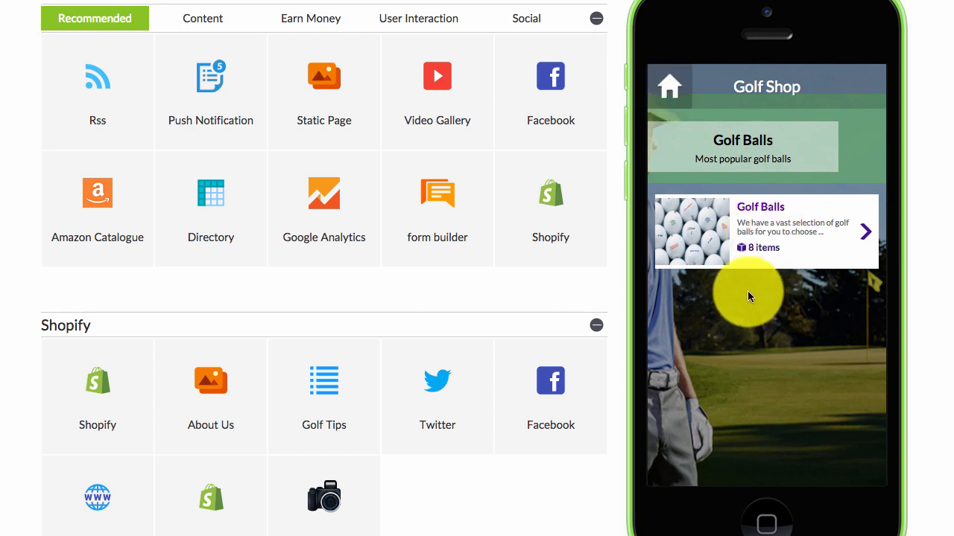
mouse_move(736, 422)
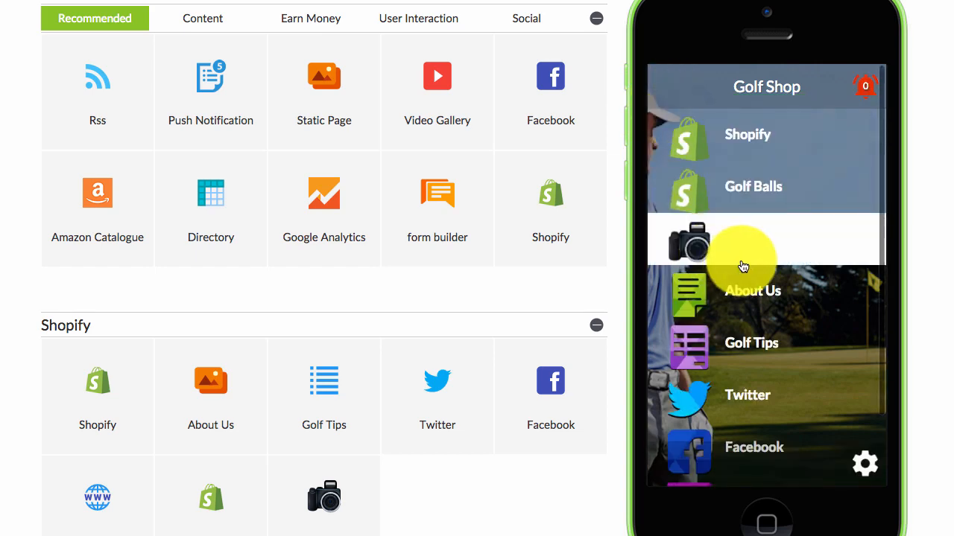
left_click(745, 240)
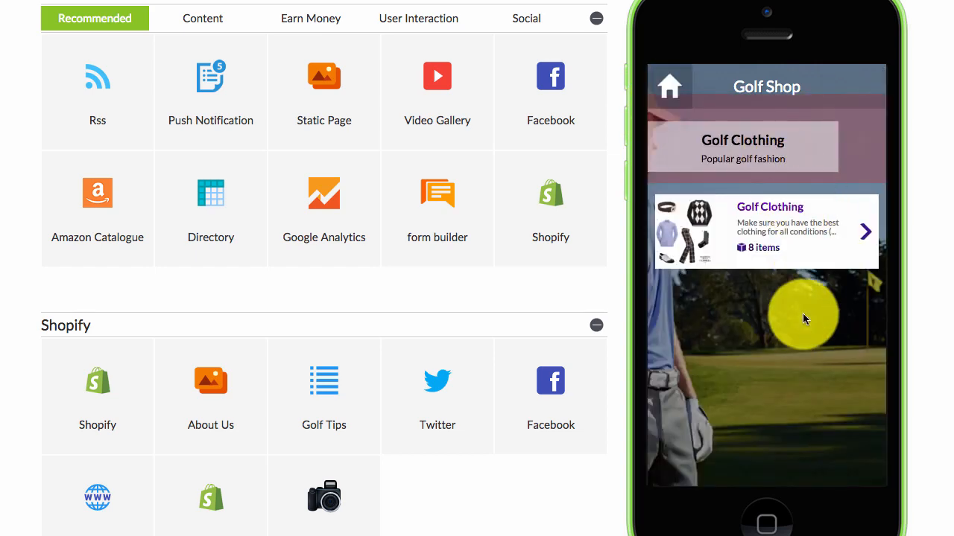
left_click(550, 208)
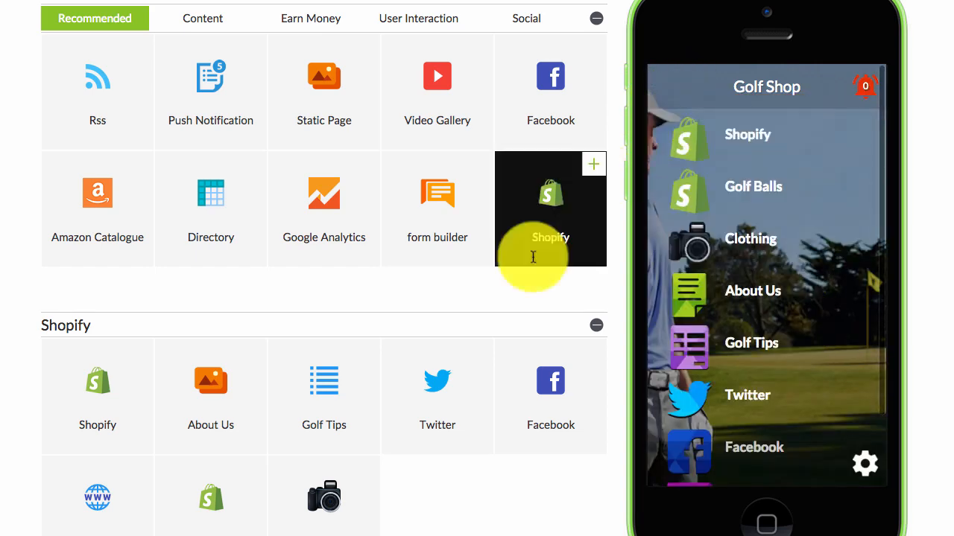
scroll("down", 3)
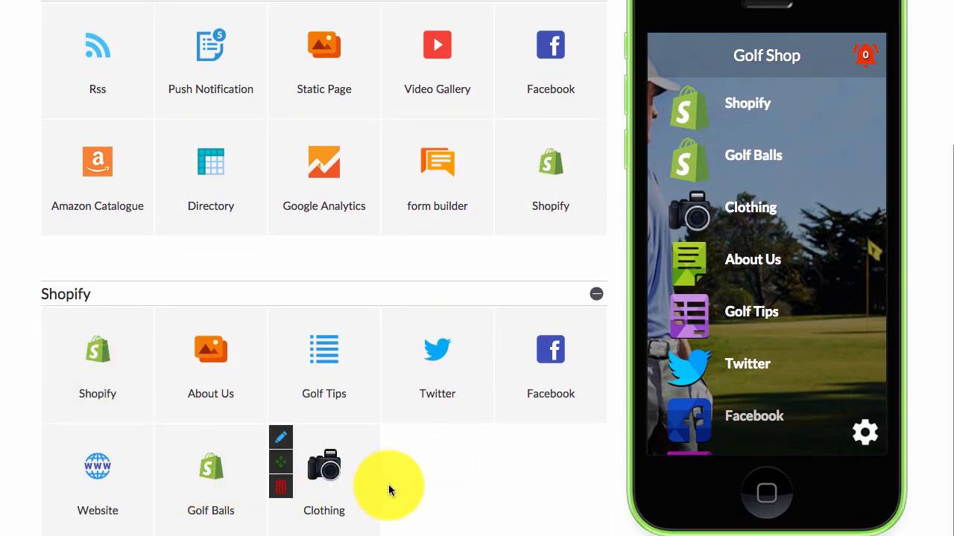
mouse_move(512, 477)
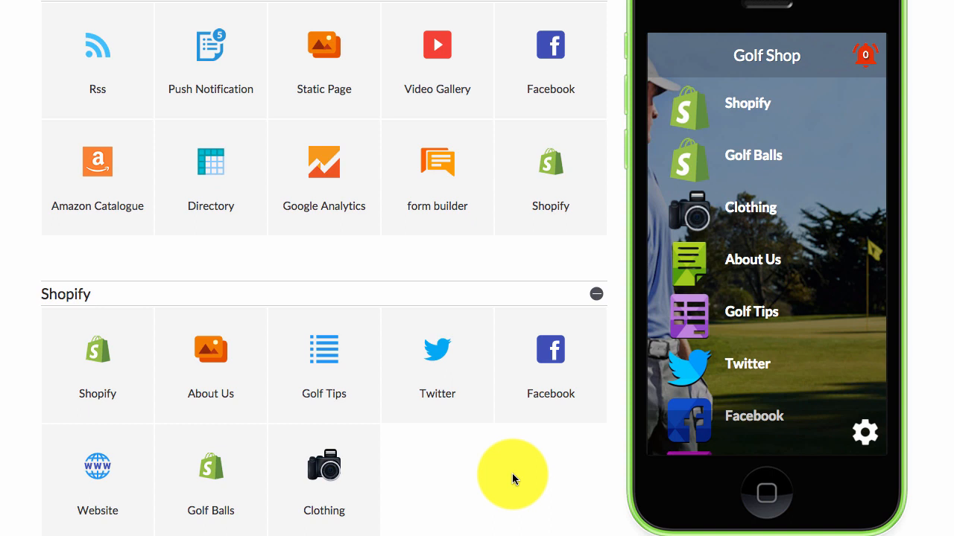
scroll("up", 3)
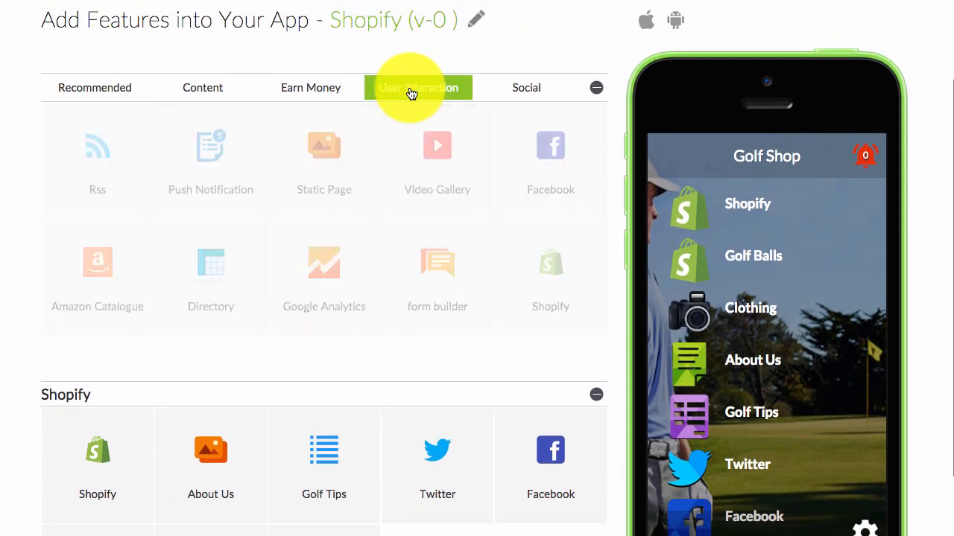
Add a Push Notification page from the User Interaction features
left_click(418, 88)
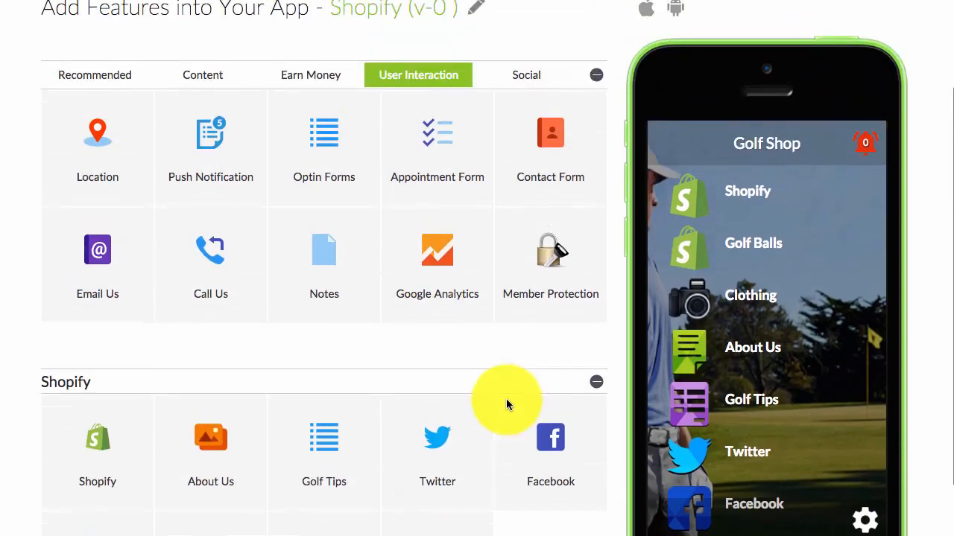
scroll("down", 3)
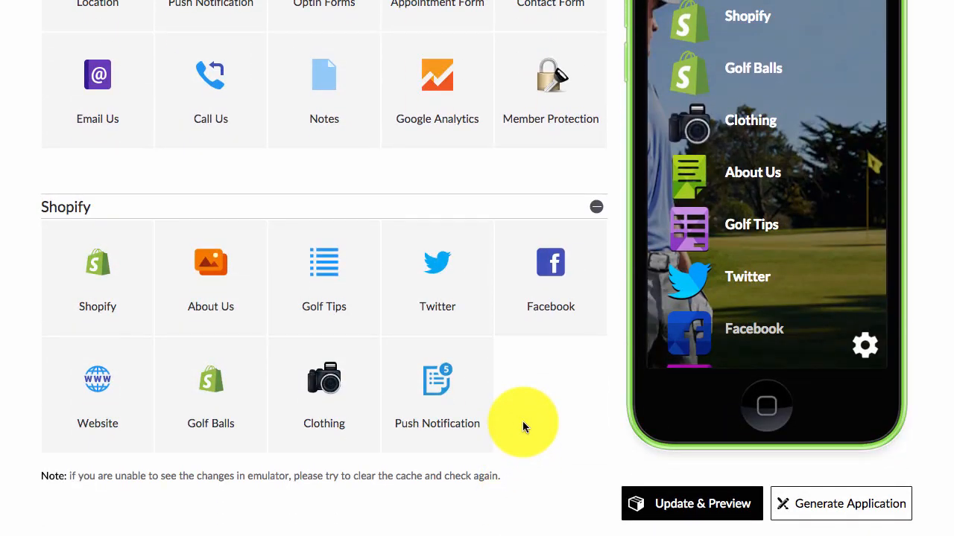
mouse_move(567, 385)
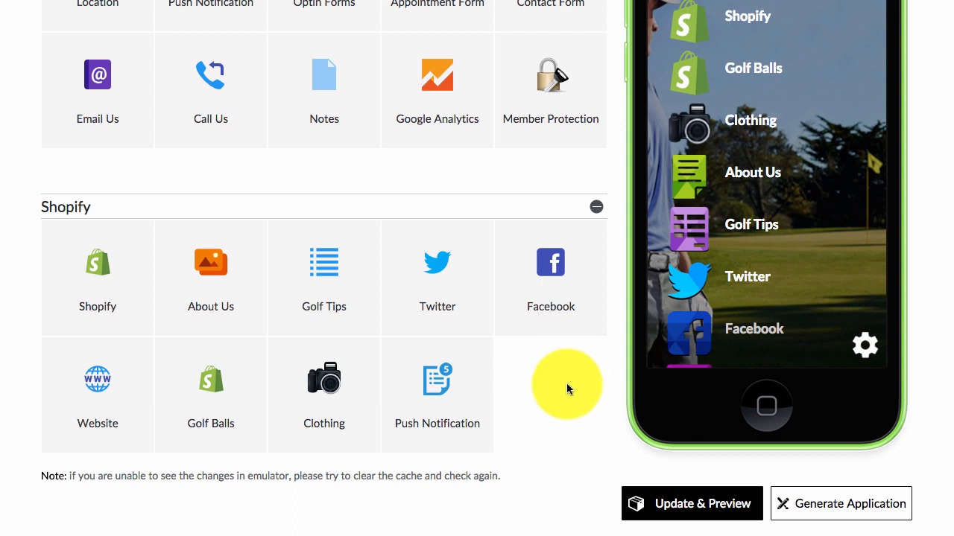
mouse_move(570, 412)
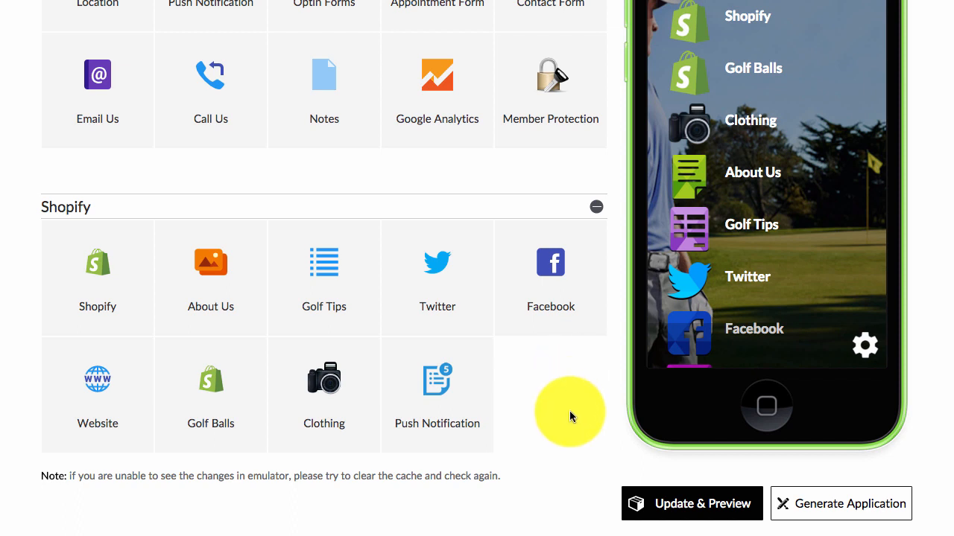
scroll("up", 3)
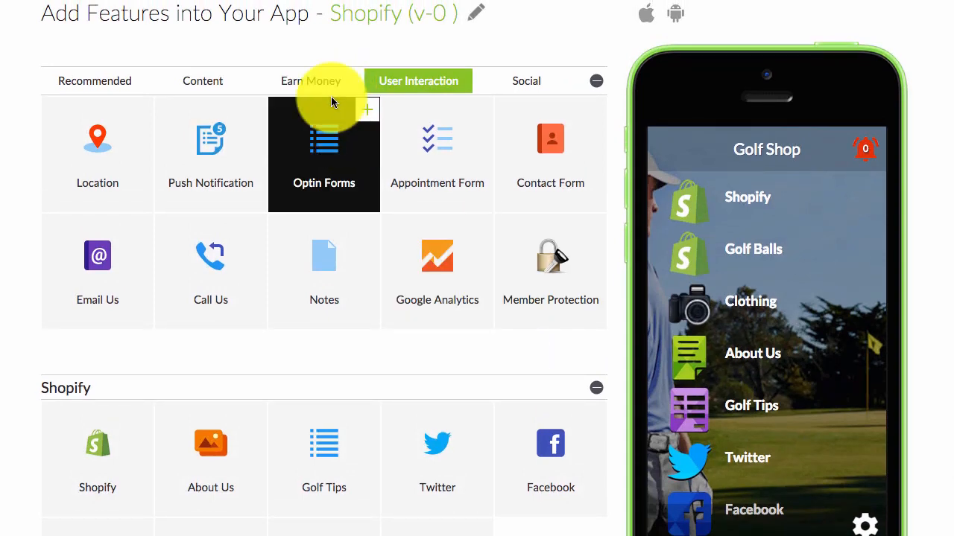
Add a Directory page from the Content features list
left_click(202, 81)
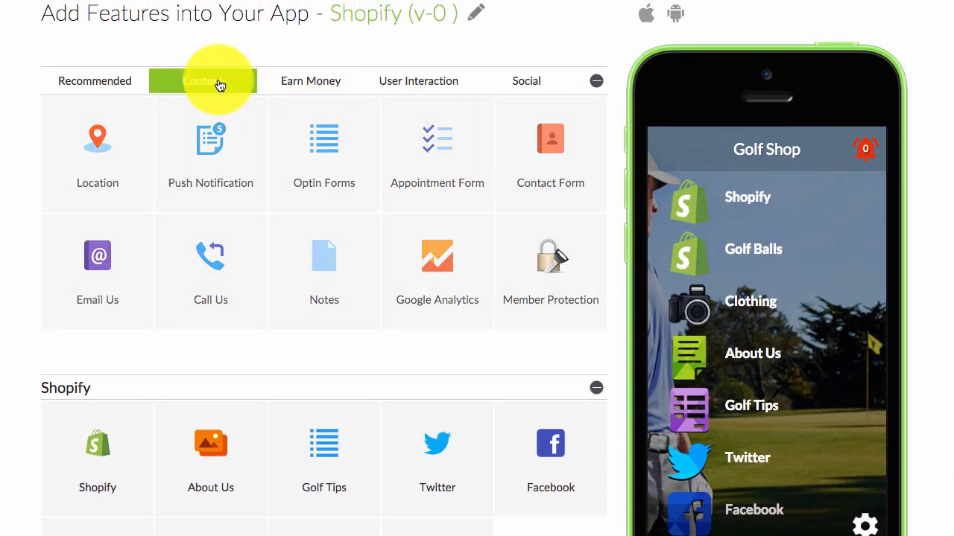
left_click(203, 80)
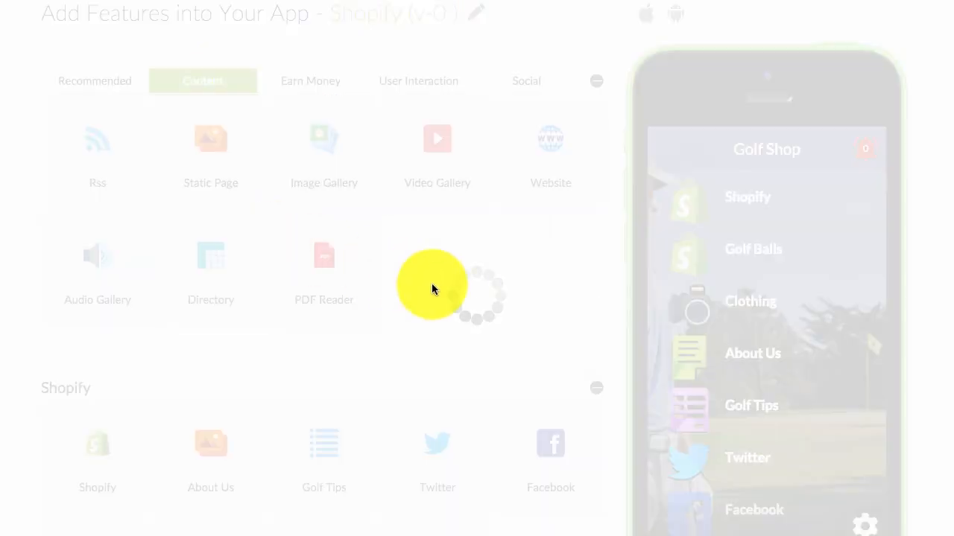
scroll("down", 3)
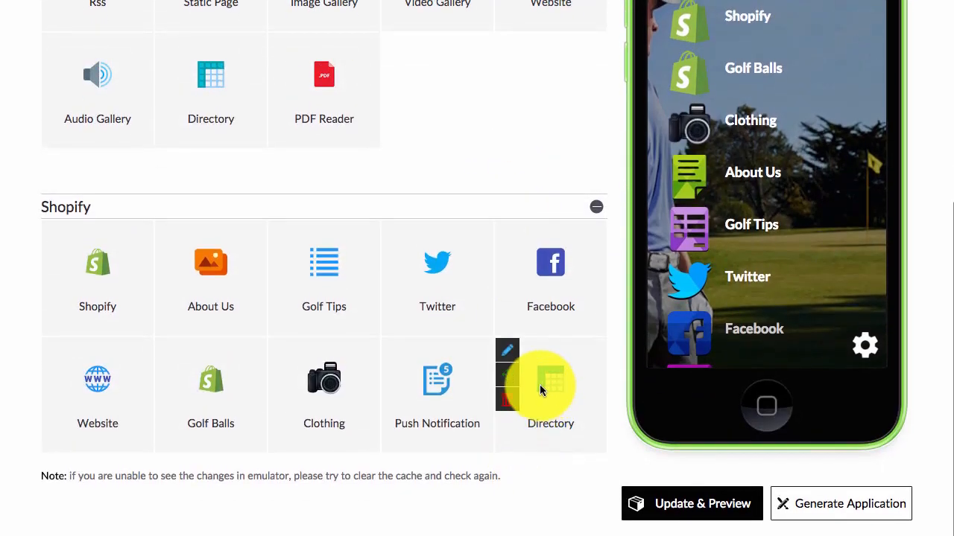
mouse_move(532, 490)
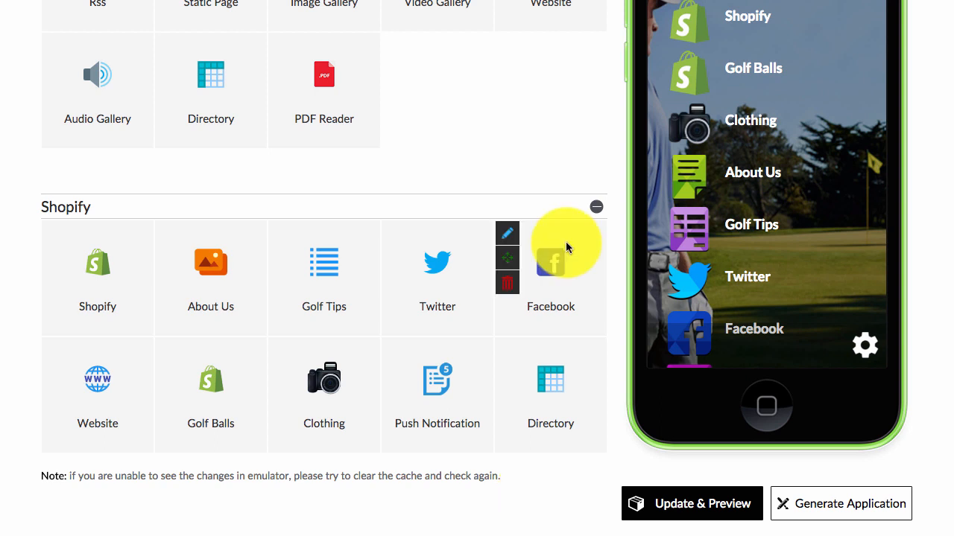
mouse_move(531, 125)
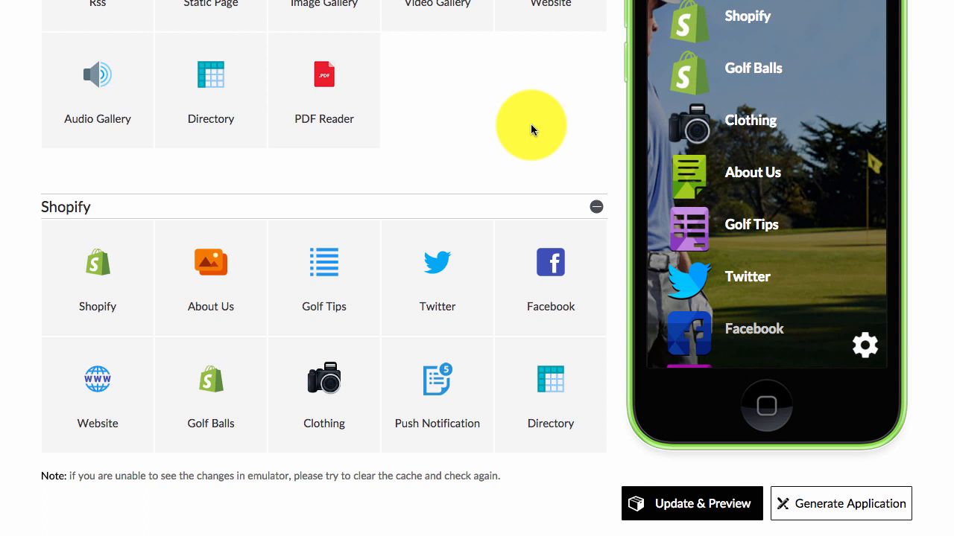
mouse_move(324, 268)
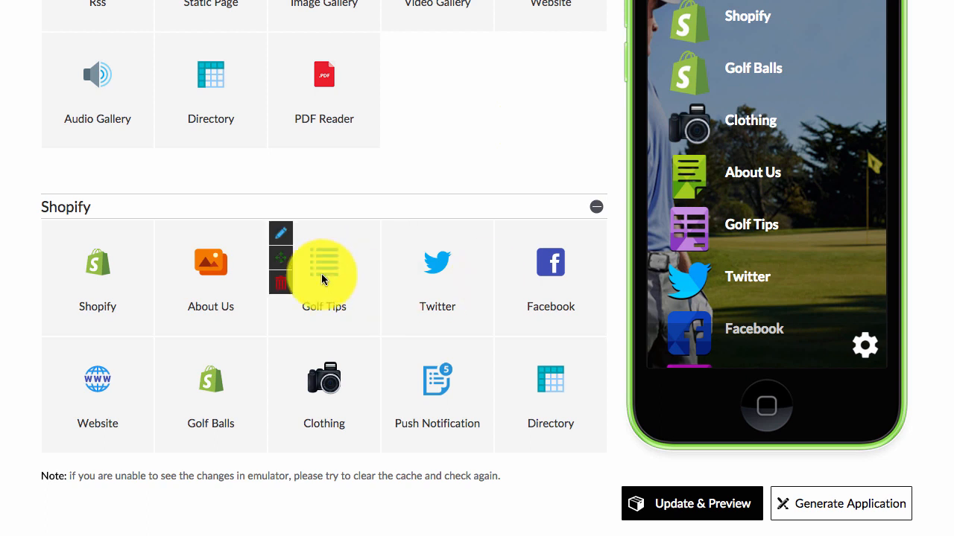
scroll("up", 3)
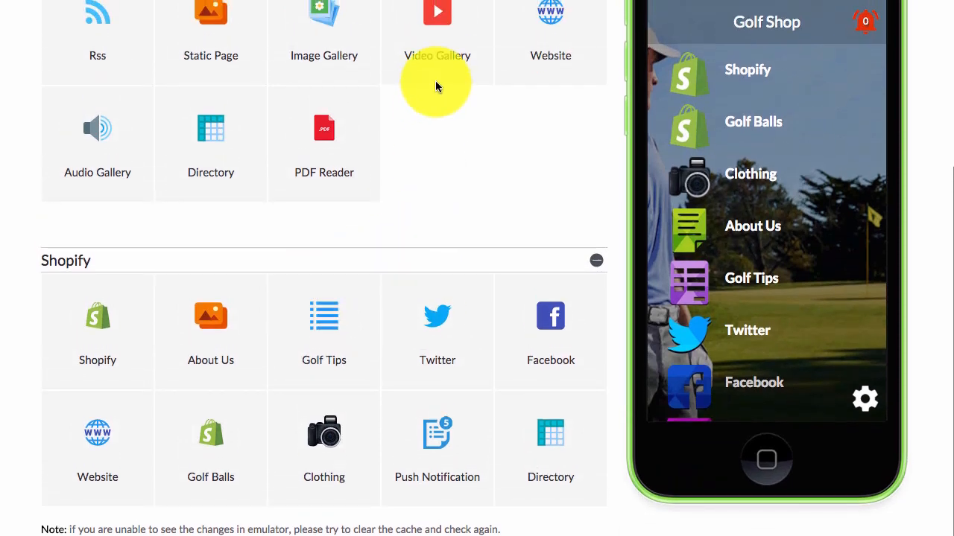
mouse_move(447, 145)
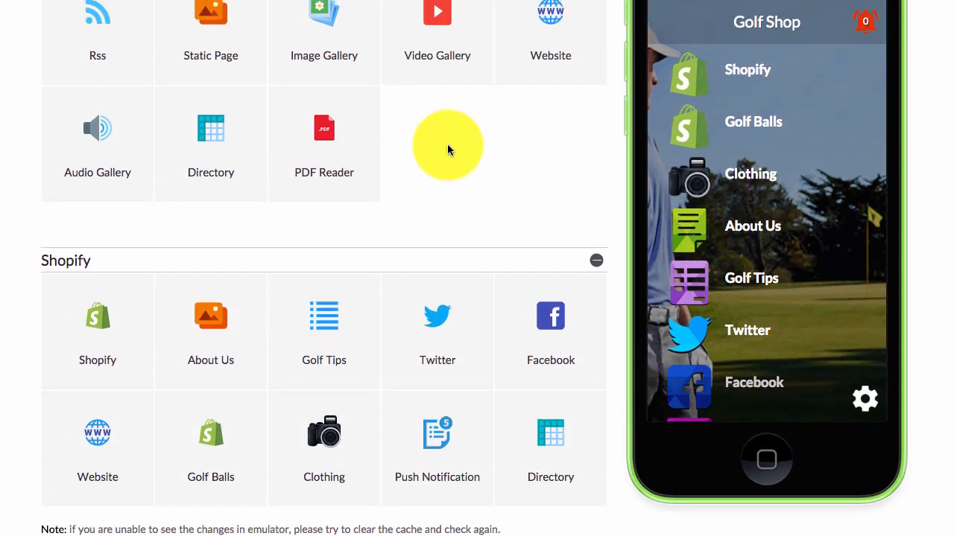
mouse_move(562, 235)
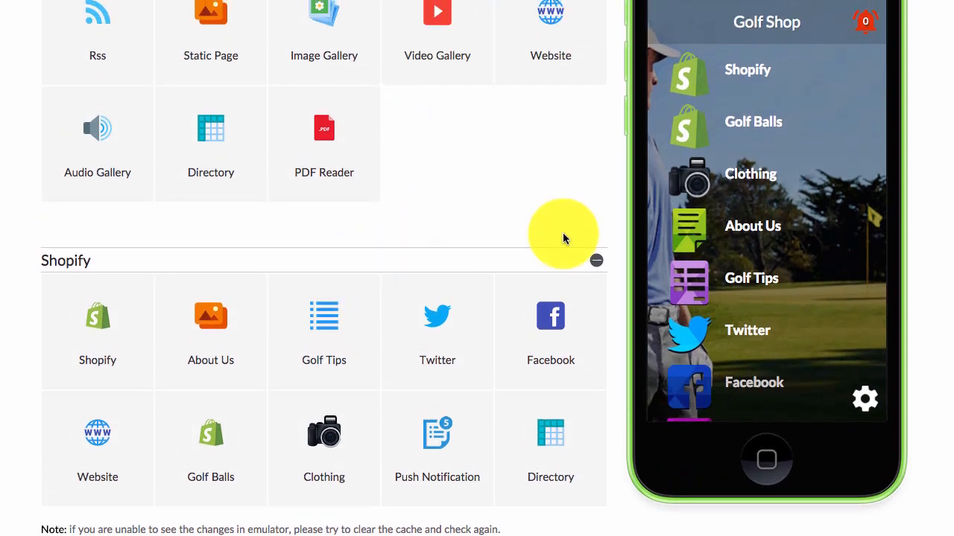